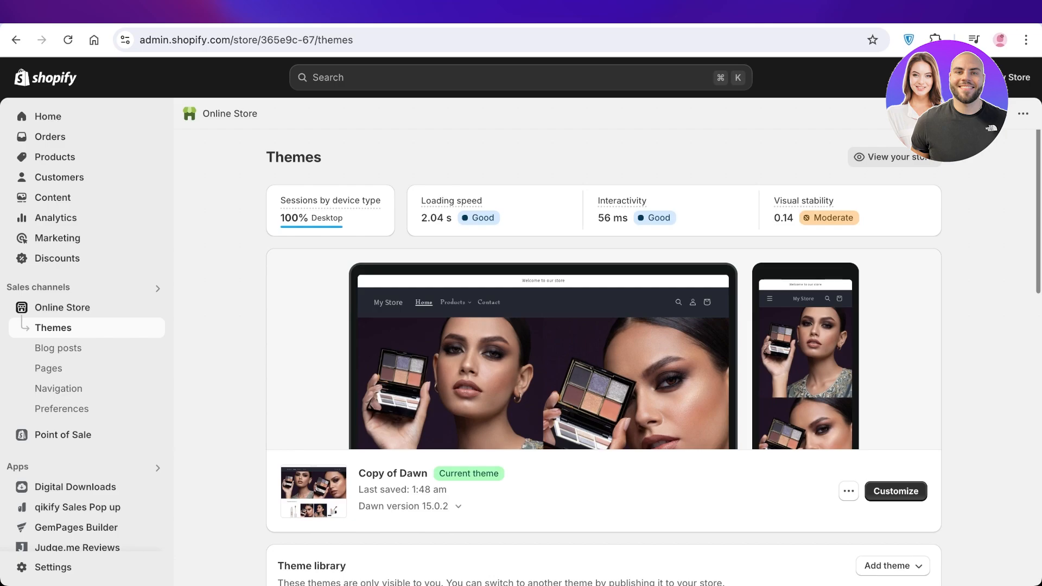
- Scroll the Themes page down to the Popular free themes list
{"action": "scroll", "scroll_direction": "down", "scroll_amount": 3}
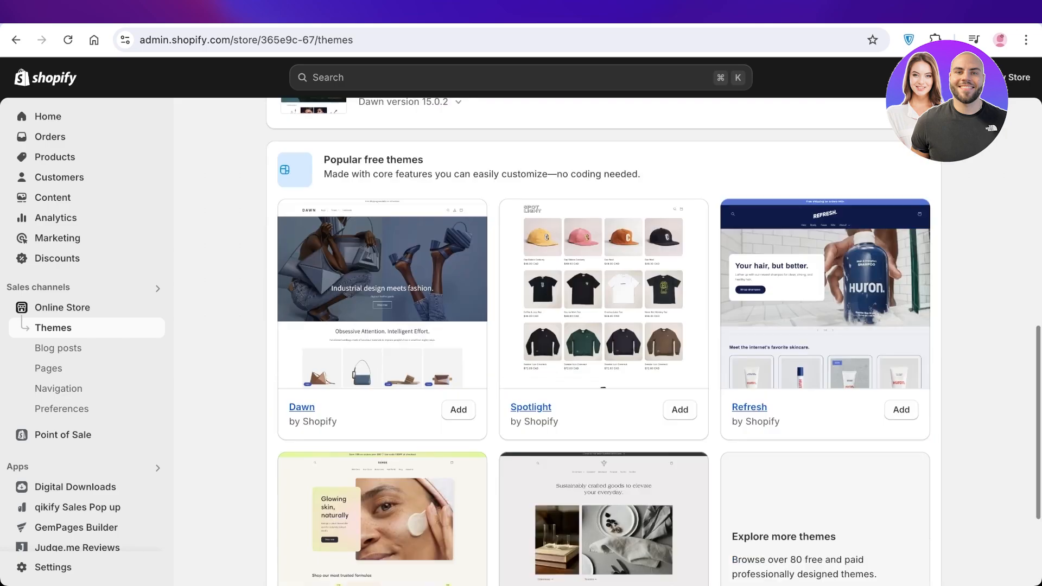
{"action": "scroll", "scroll_direction": "down", "scroll_amount": 3}
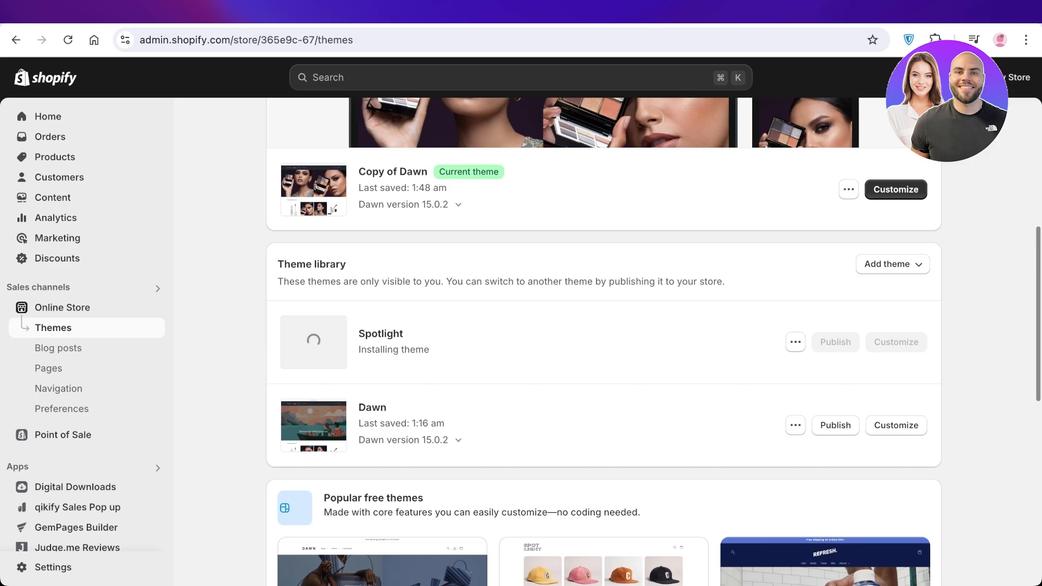
{"action": "scroll", "scroll_direction": "down", "scroll_amount": 3}
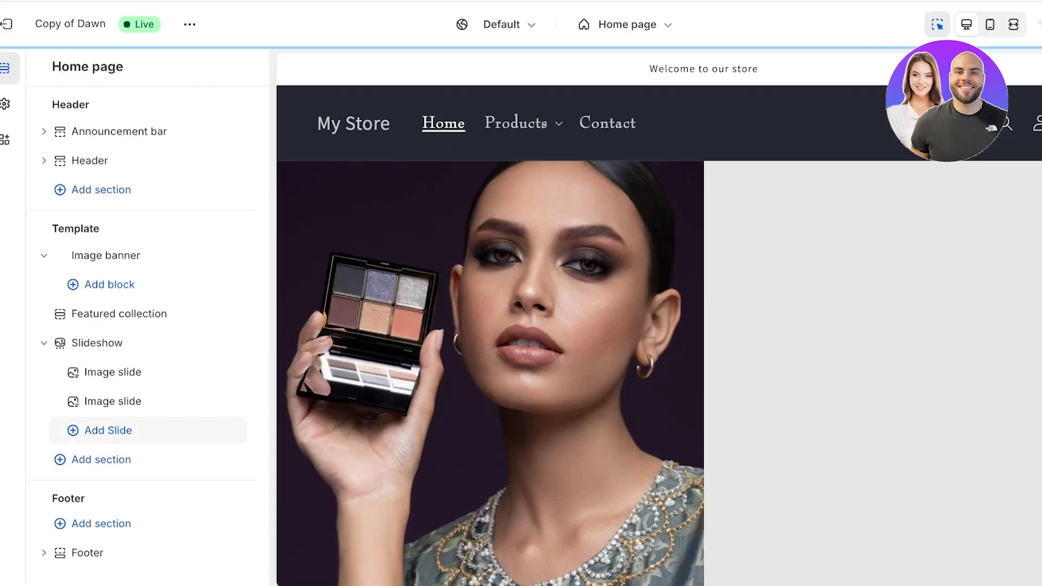
- Review the Add section list in Copy of Dawn, then return to Themes
{"action": "left_click", "coordinate": [100, 459]}
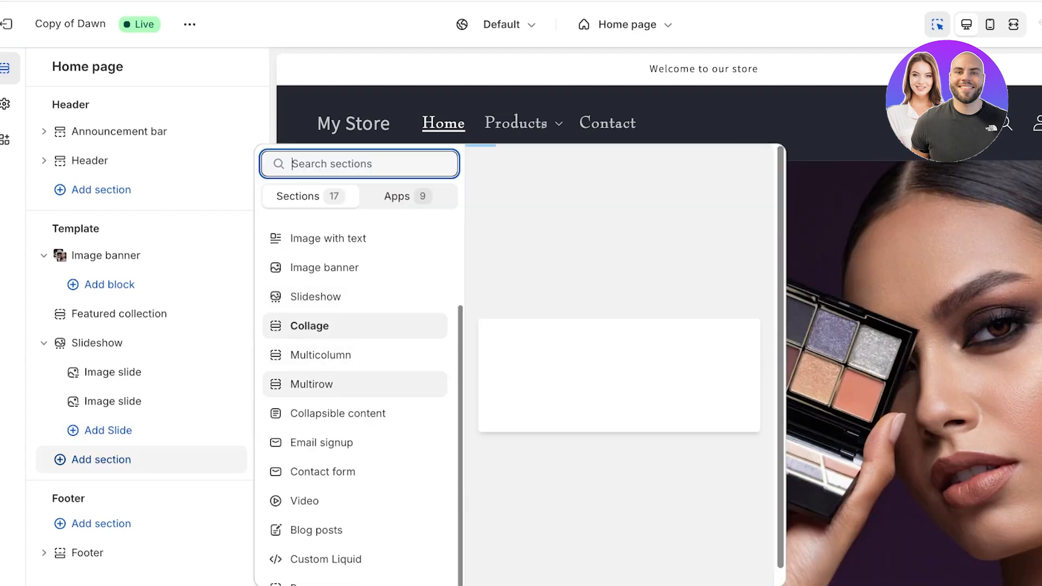
{"action": "left_click", "coordinate": [325, 559]}
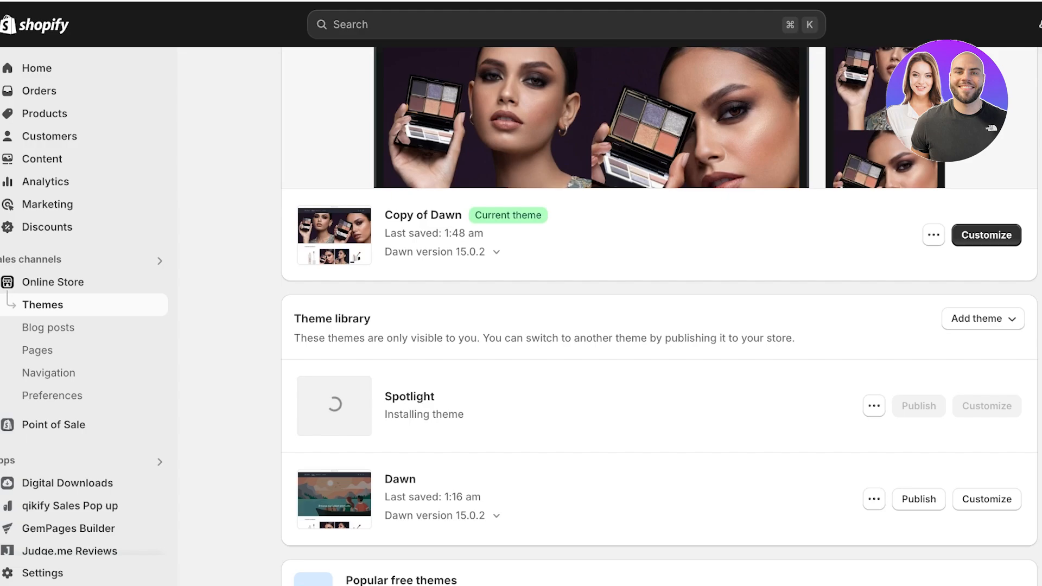
- Preview the Spotlight draft in the theme editor, then return to Themes
{"action": "left_click", "coordinate": [986, 234]}
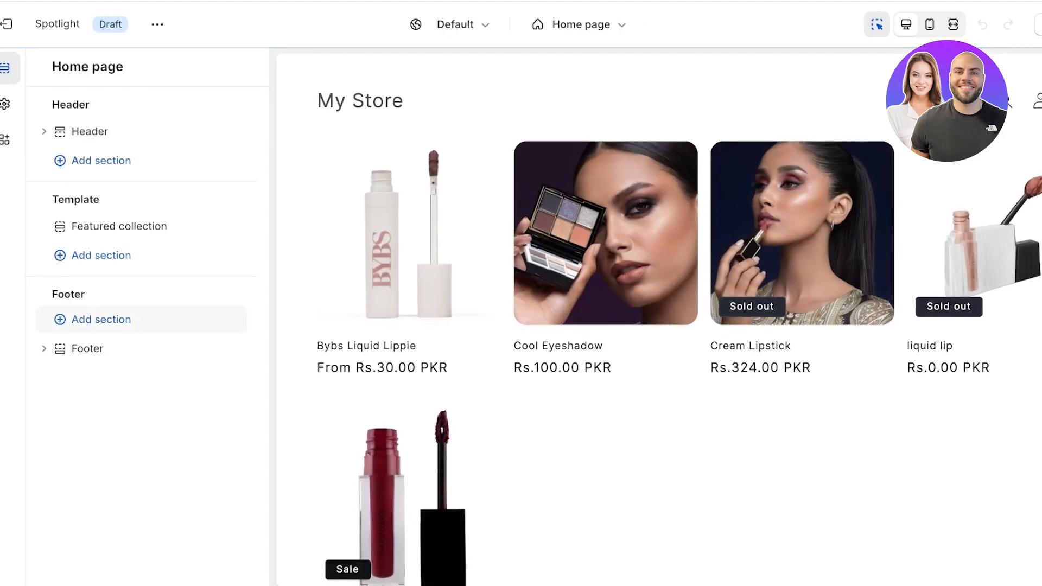
{"action": "left_click", "coordinate": [101, 254]}
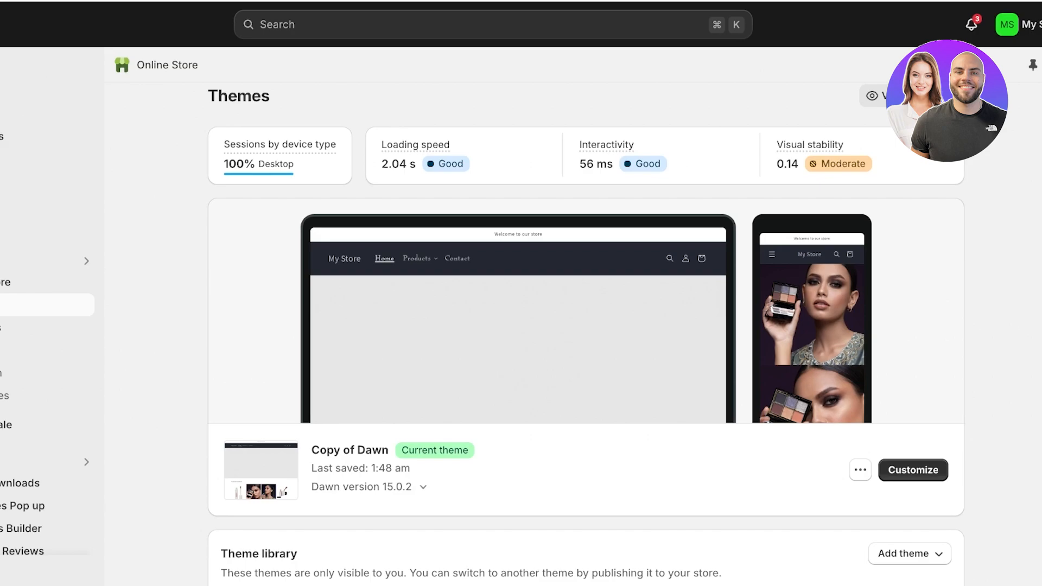
- Choose Edit code from Copy of Dawn's more-actions menu
{"action": "left_click", "coordinate": [859, 470]}
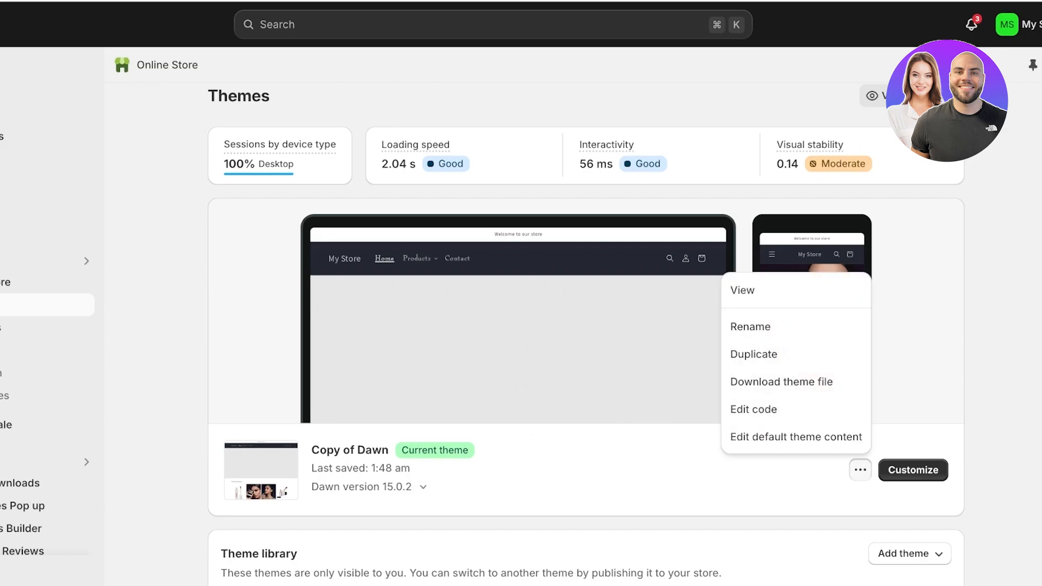
{"action": "mouse_move", "coordinate": [781, 381]}
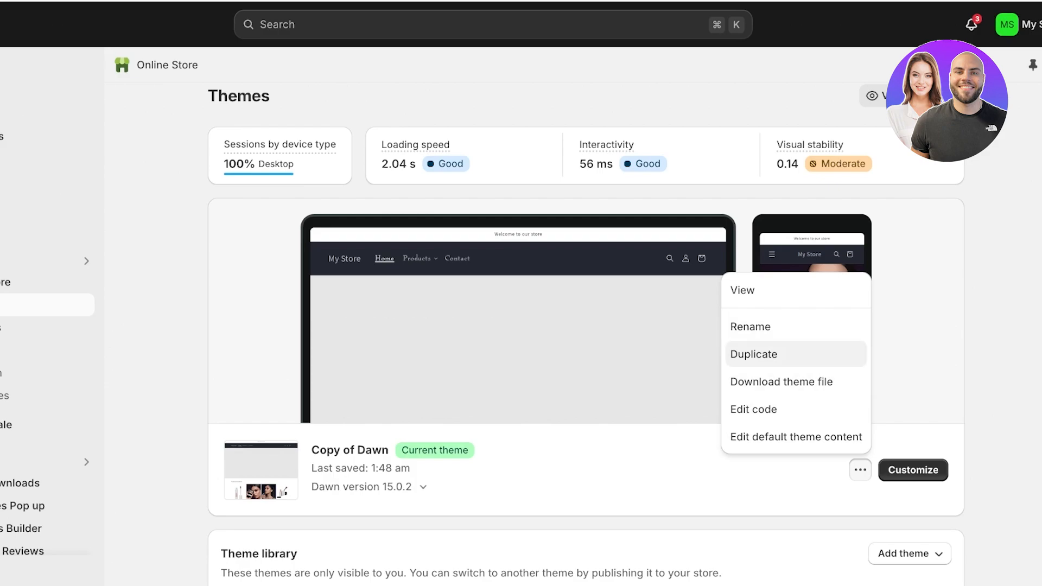
{"action": "left_click", "coordinate": [753, 409]}
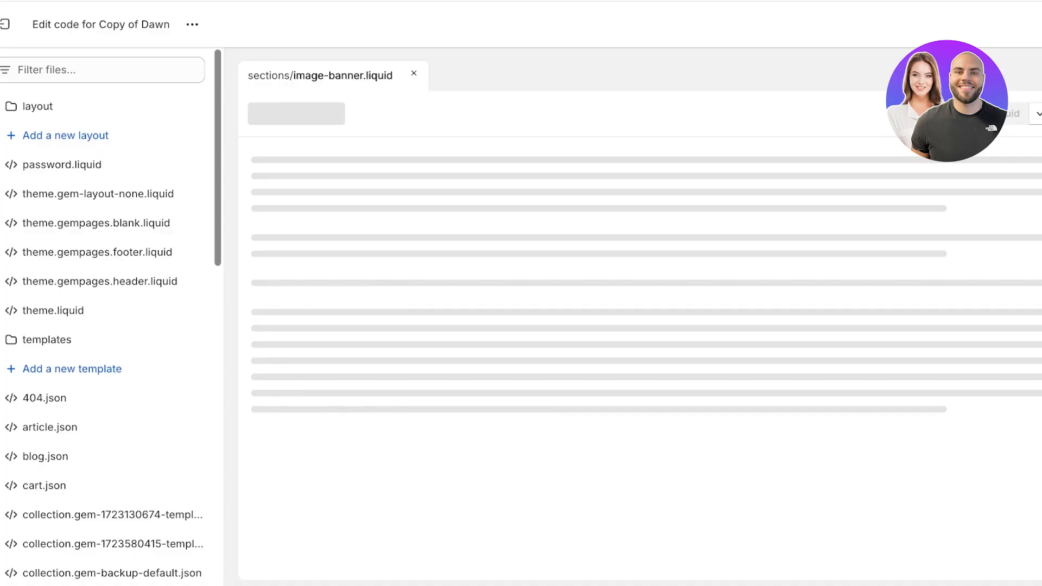
- Close image-banner.liquid, collapse layout and expand the sections folder
{"action": "left_click", "coordinate": [413, 74]}
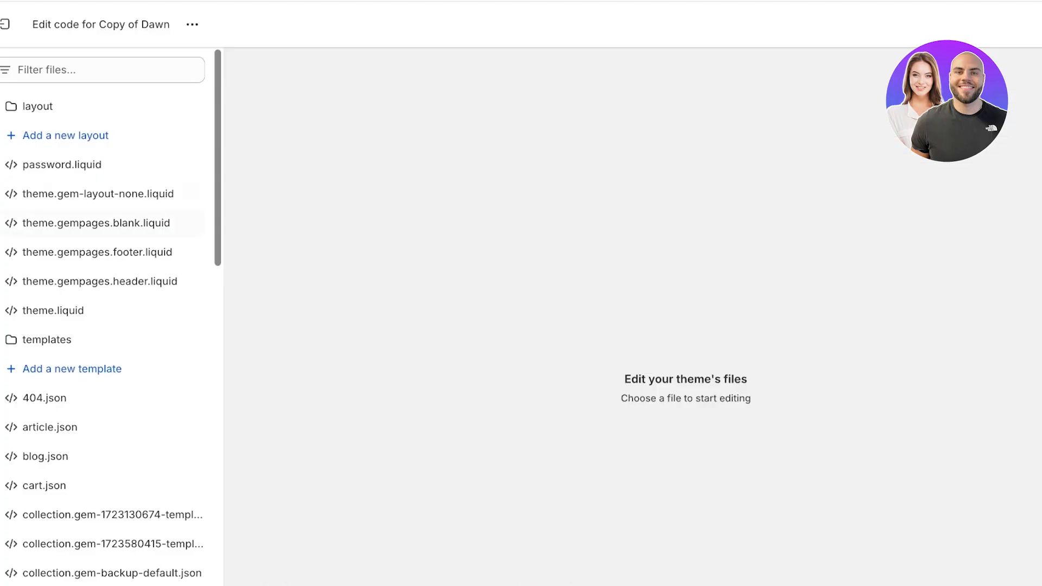
{"action": "left_click", "coordinate": [37, 105]}
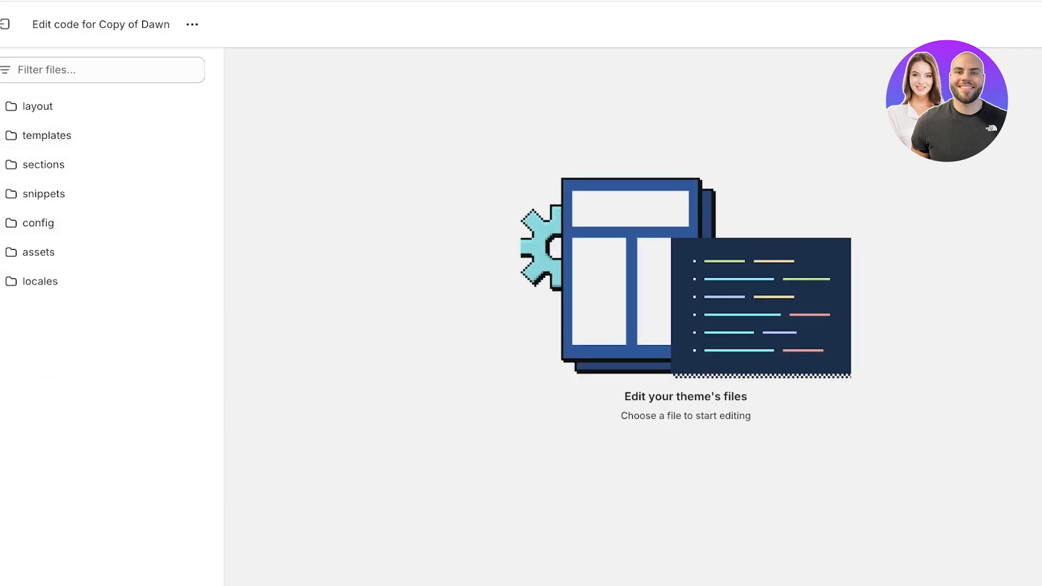
{"action": "mouse_move", "coordinate": [37, 223]}
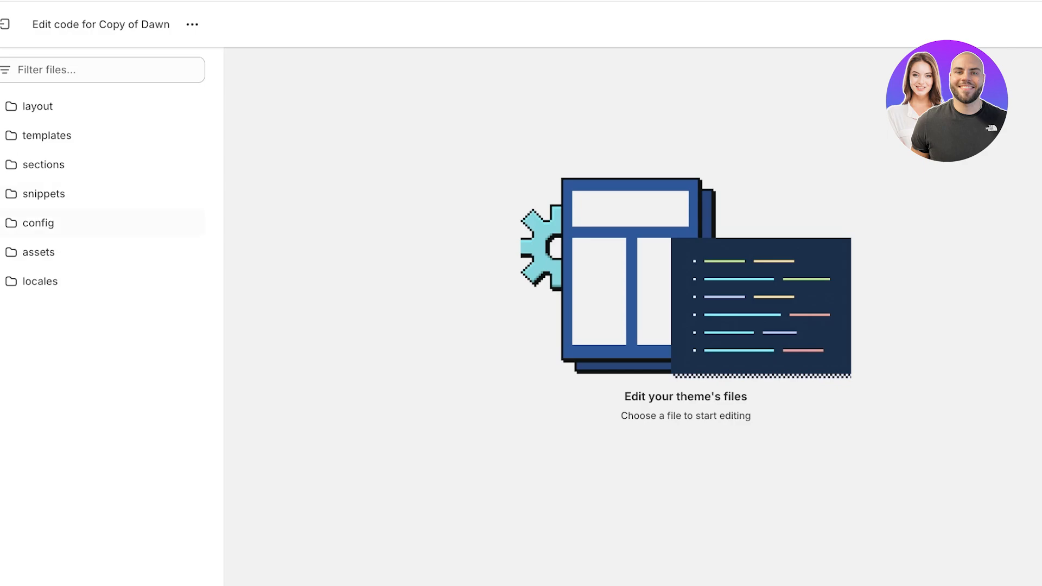
{"action": "left_click", "coordinate": [45, 164]}
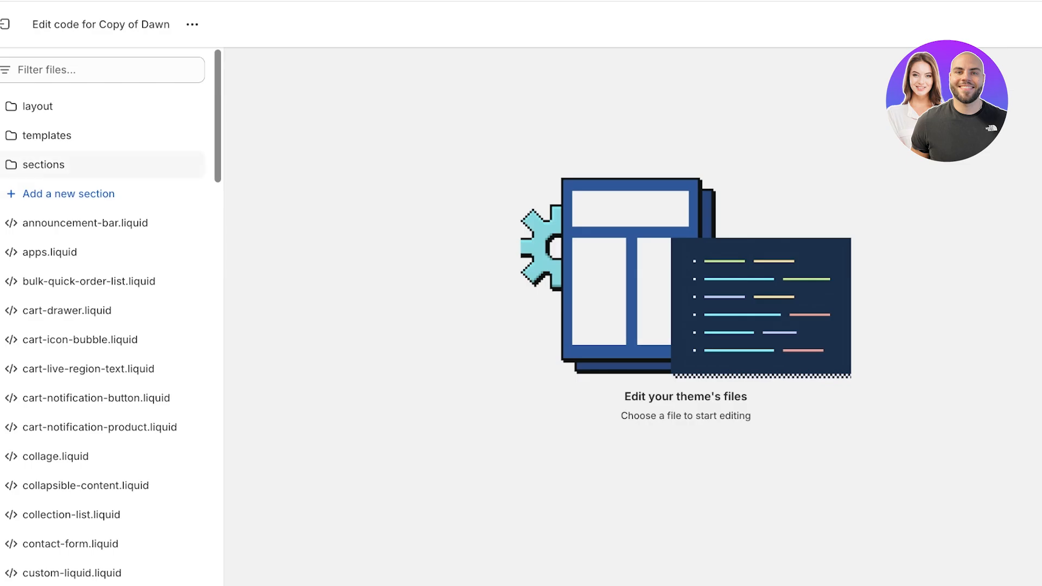
- Create a new Liquid section file named custom-liquidsection
{"action": "left_click", "coordinate": [69, 194]}
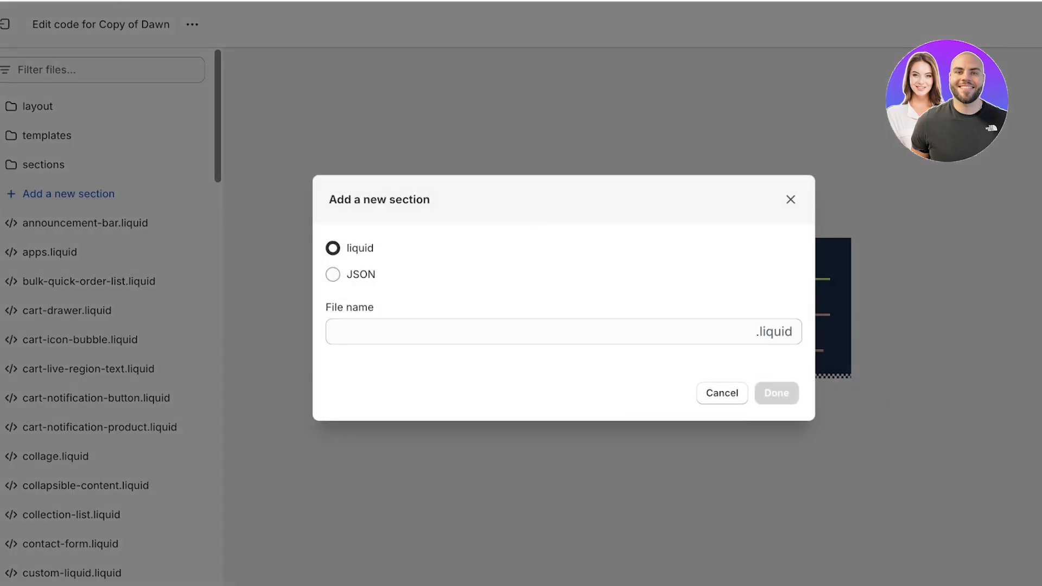
{"action": "left_click", "coordinate": [563, 331]}
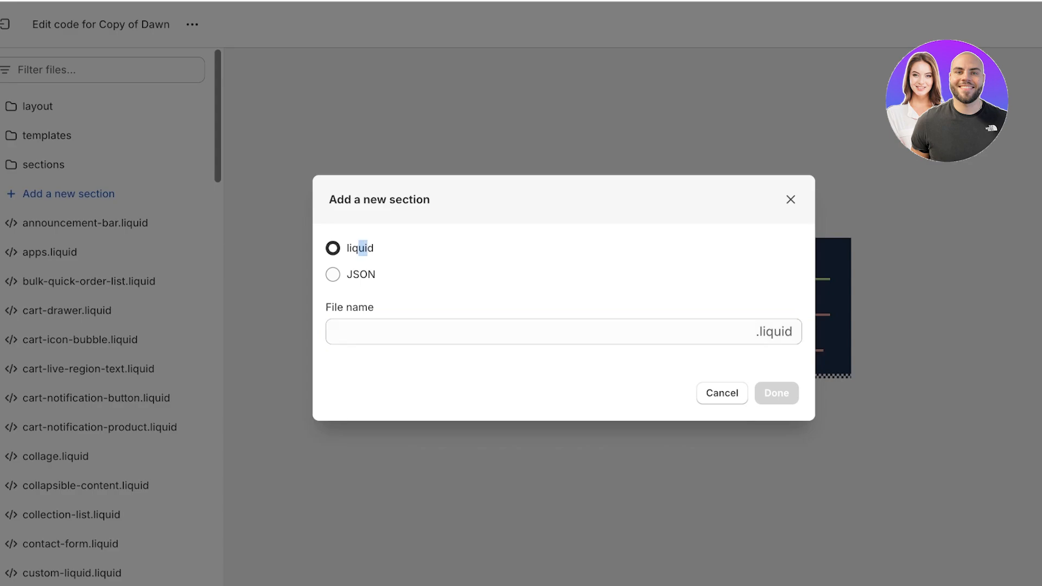
{"action": "left_click", "coordinate": [563, 331]}
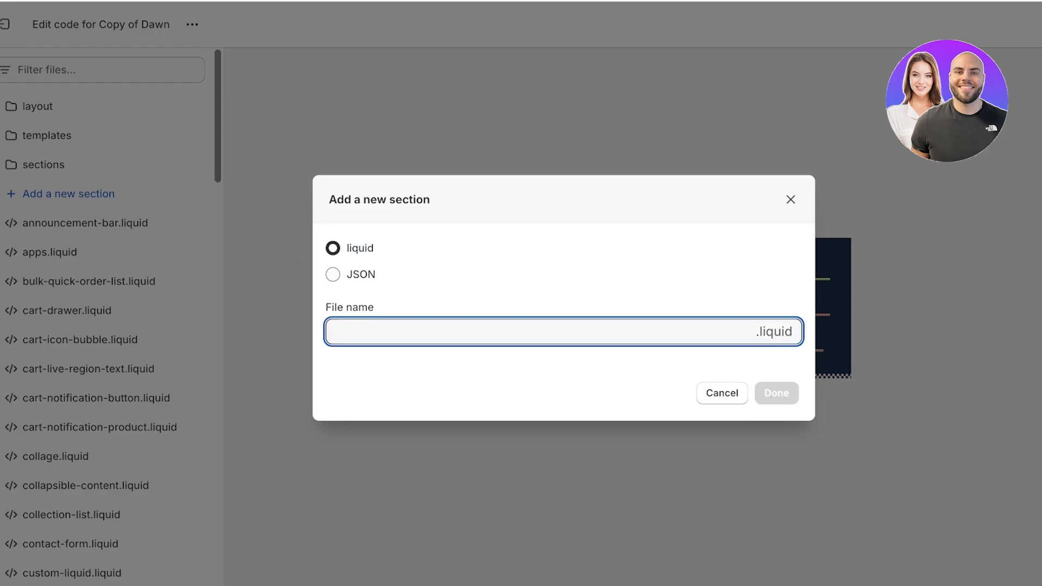
{"action": "type", "text": "custom-section"}
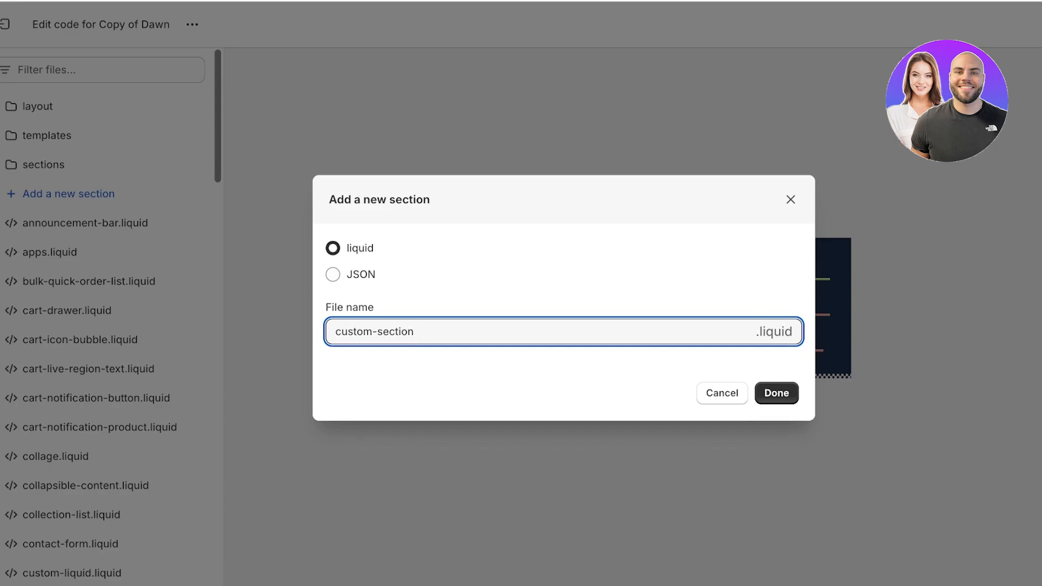
{"action": "type", "text": "custom-liquid"}
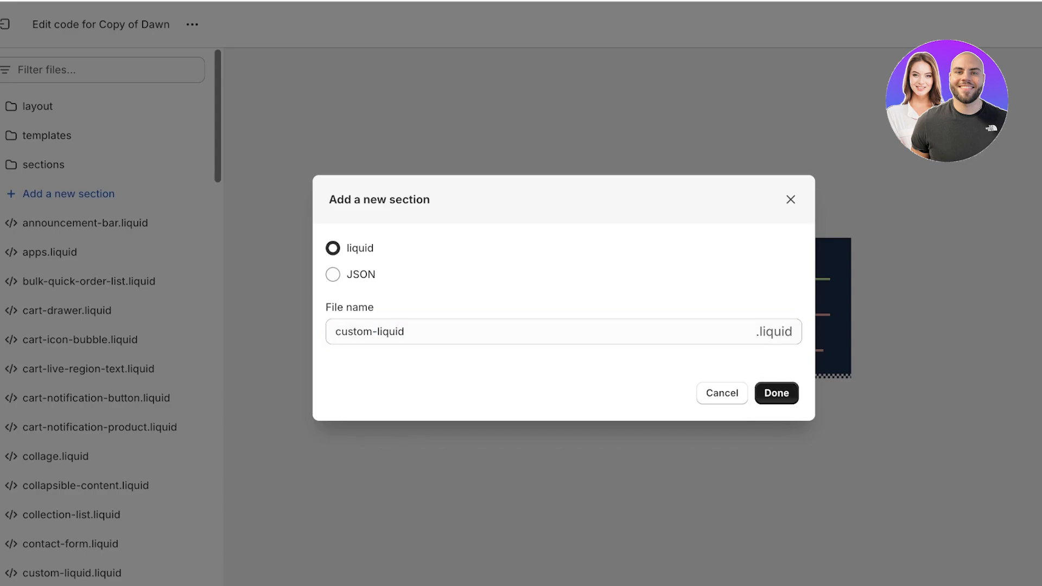
{"action": "left_click", "coordinate": [774, 393]}
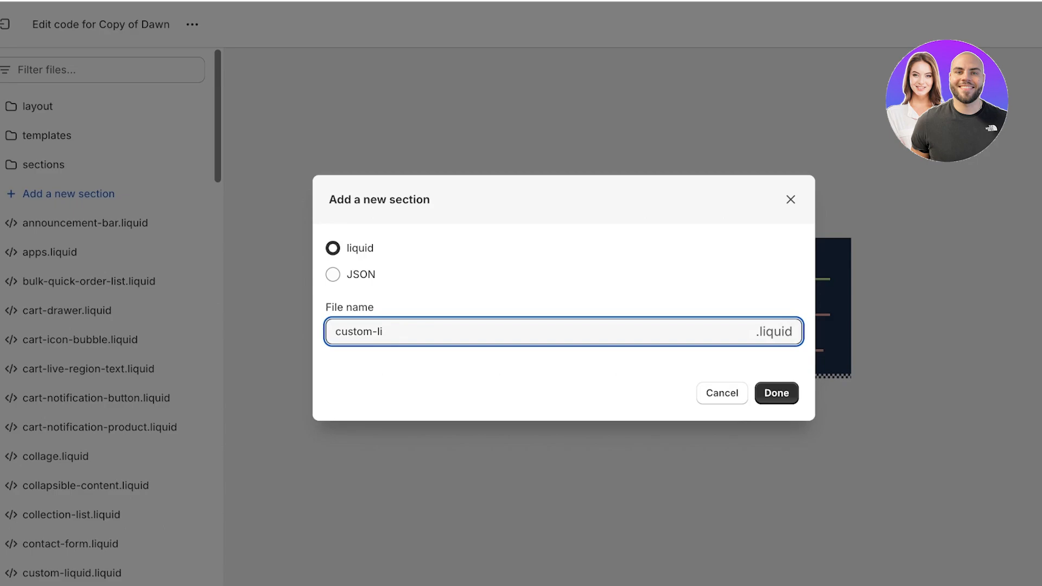
{"action": "type", "text": "quid"}
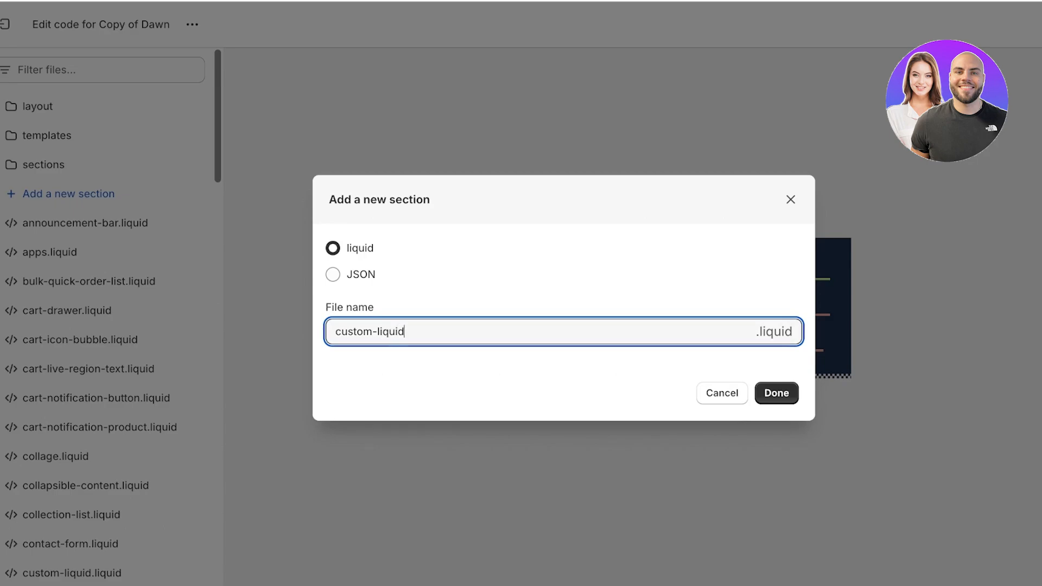
{"action": "type", "text": "section"}
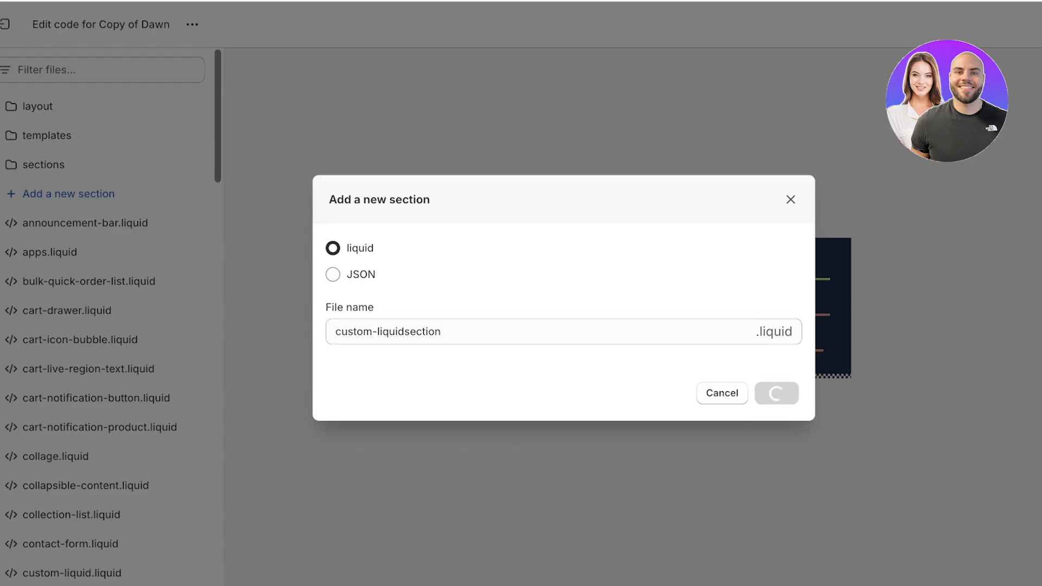
{"action": "left_click", "coordinate": [776, 393]}
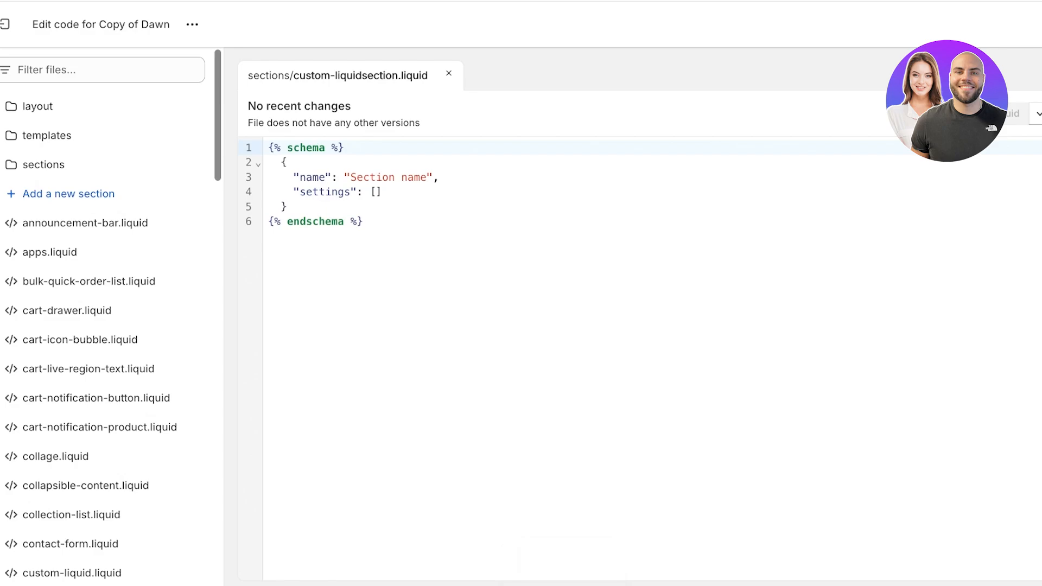
- Select all the starter schema code in custom-liquidsection for removal
{"action": "key", "text": "ctrl+a"}
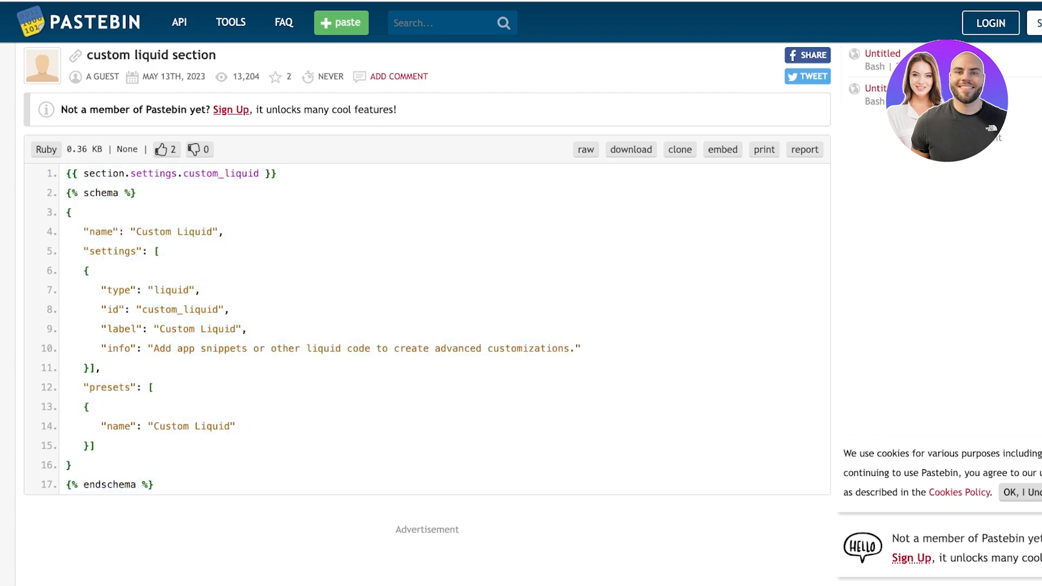
- Select all 17 lines of the Pastebin custom liquid section code to copy
{"action": "left_click_drag", "start_coordinate": [64, 174], "coordinate": [154, 484]}
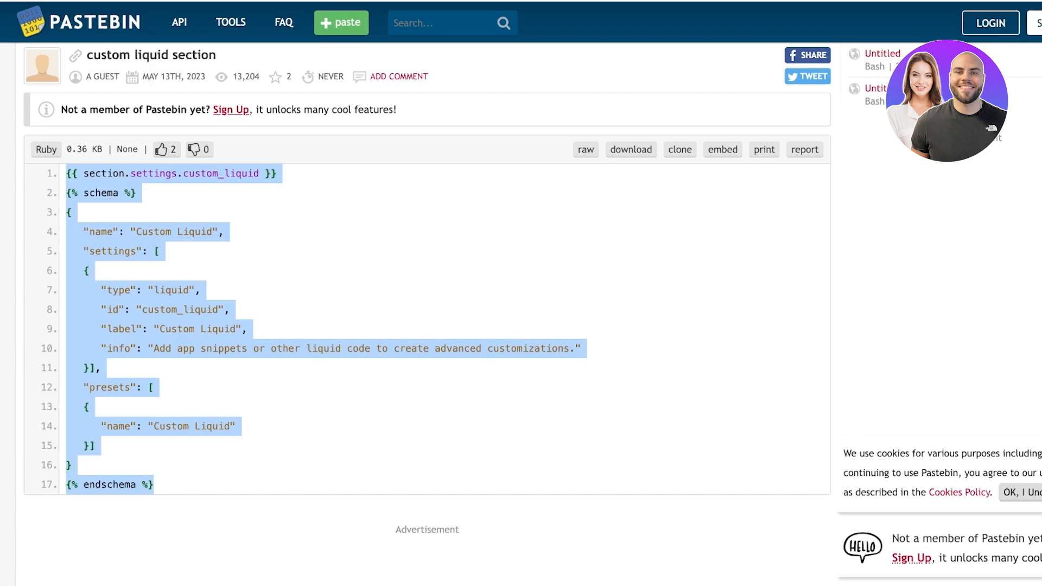
{"action": "scroll", "scroll_direction": "right", "scroll_amount": 3}
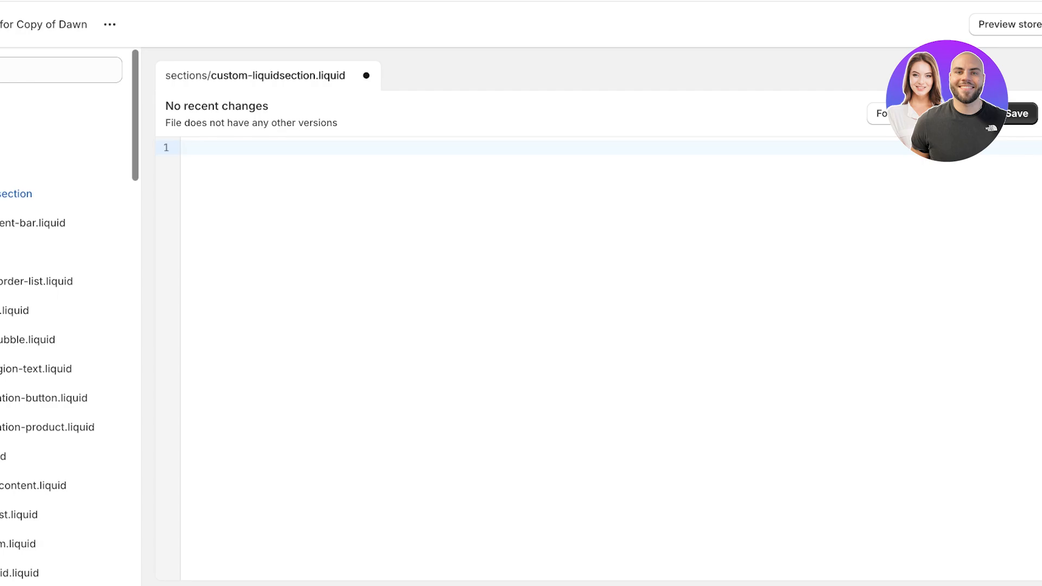
- Paste the Custom Liquid section code into custom-liquidsection and save it
{"action": "left_click", "coordinate": [186, 146]}
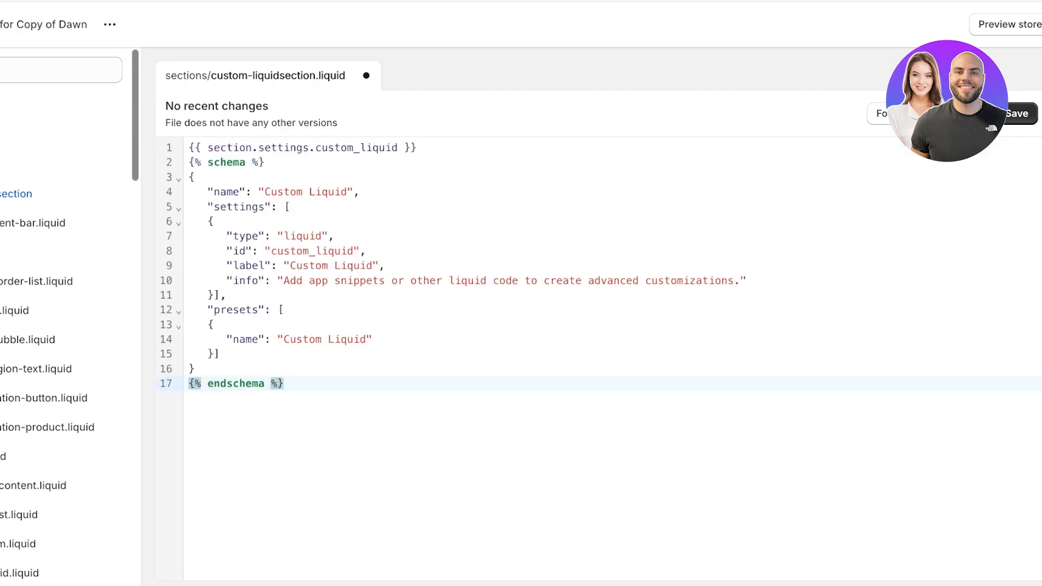
{"action": "left_click", "coordinate": [283, 383]}
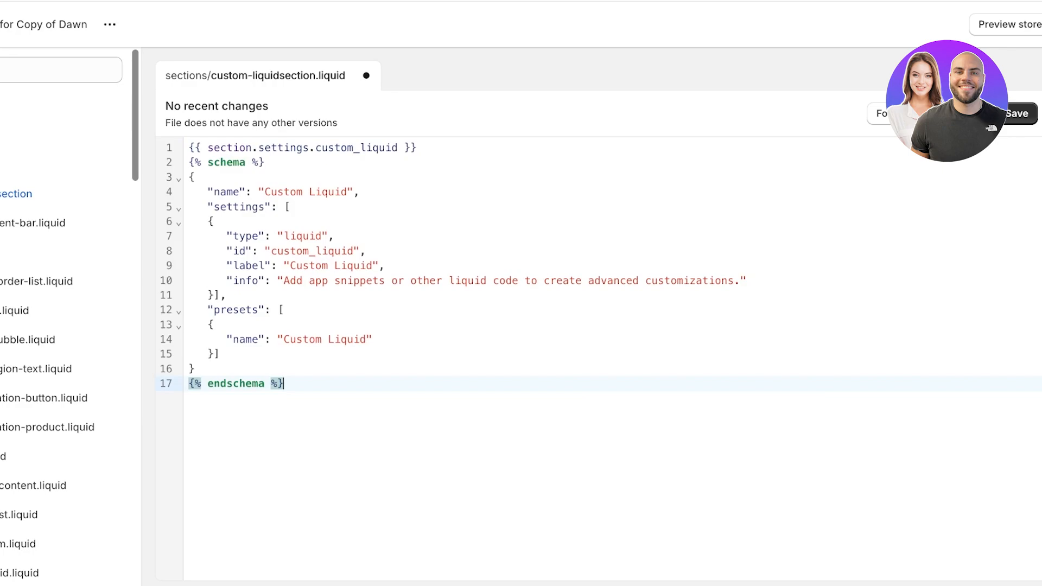
{"action": "left_click", "coordinate": [1023, 113]}
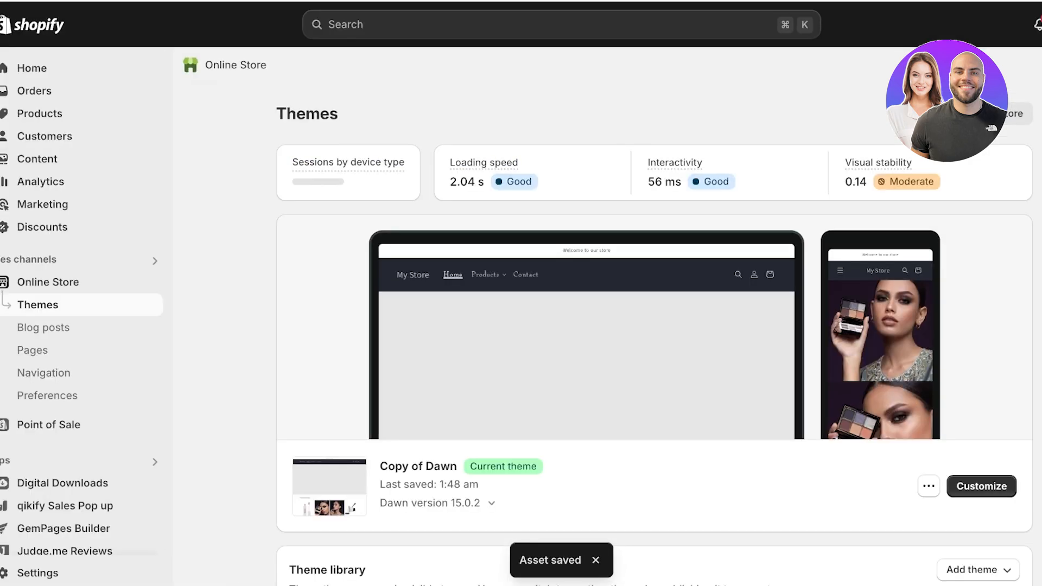
- Customize the live Copy of Dawn theme from the Themes page
{"action": "scroll", "scroll_direction": "down", "scroll_amount": 3}
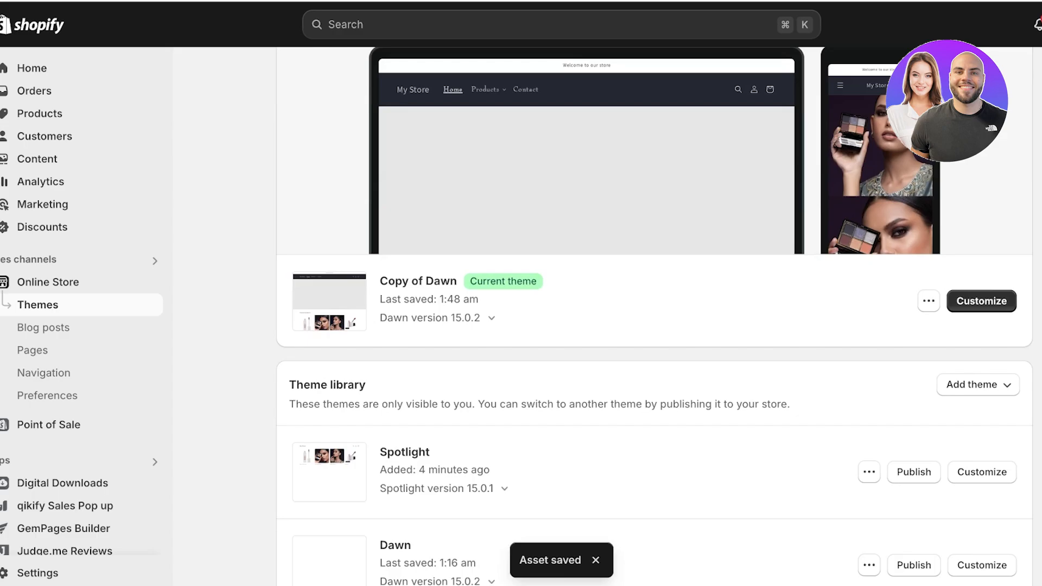
{"action": "left_click", "coordinate": [981, 300]}
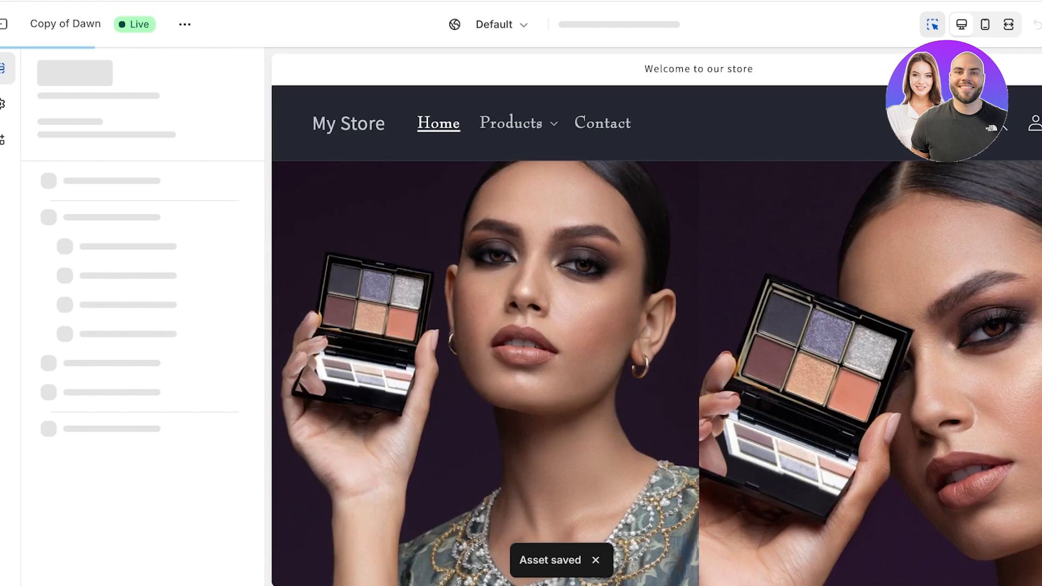
- Add a Custom Liquid section below the slideshow on the home page
{"action": "left_click", "coordinate": [96, 459]}
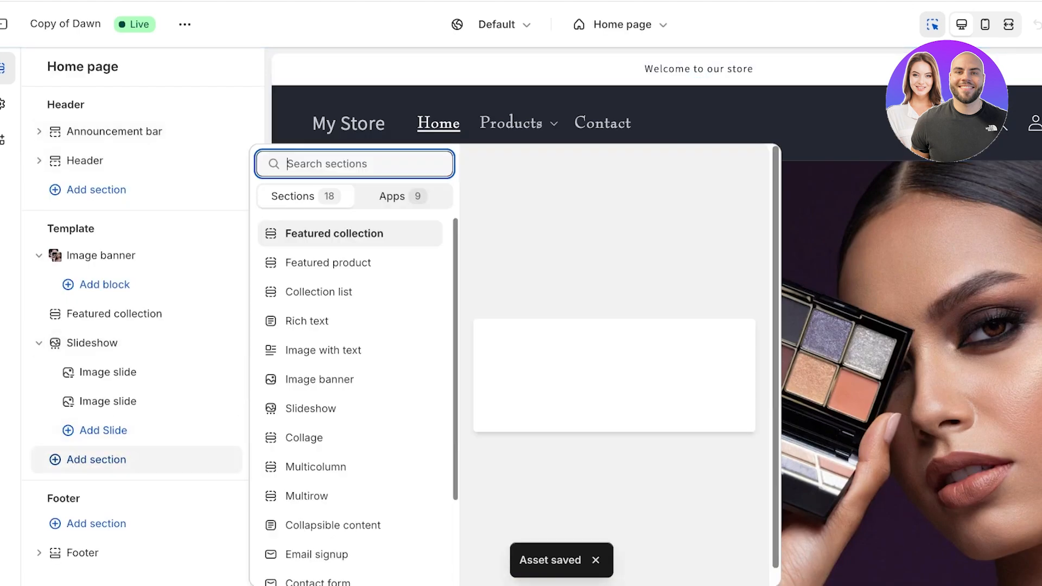
{"action": "scroll", "scroll_direction": "down", "scroll_amount": 3}
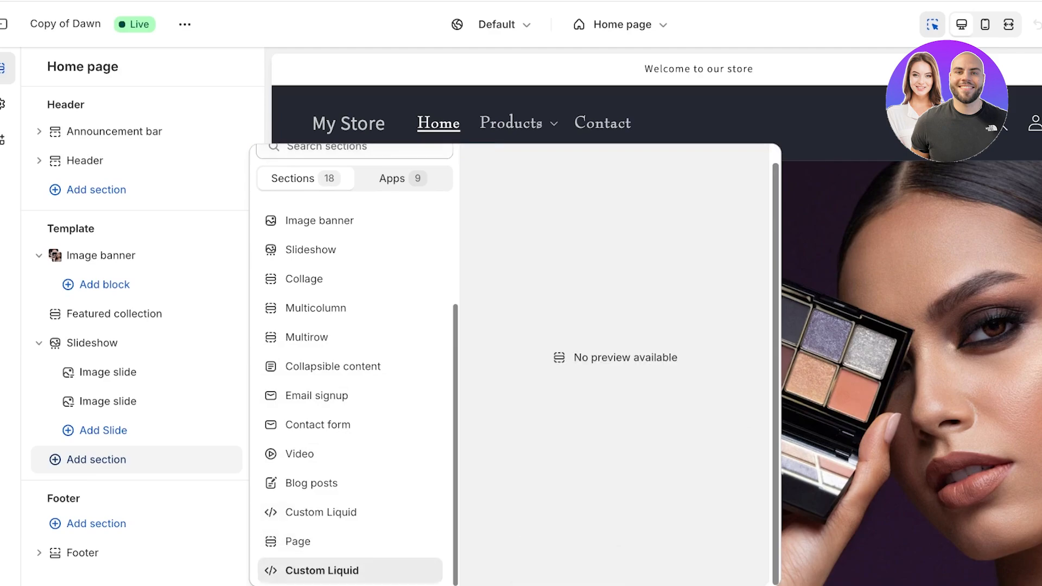
{"action": "left_click", "coordinate": [321, 569]}
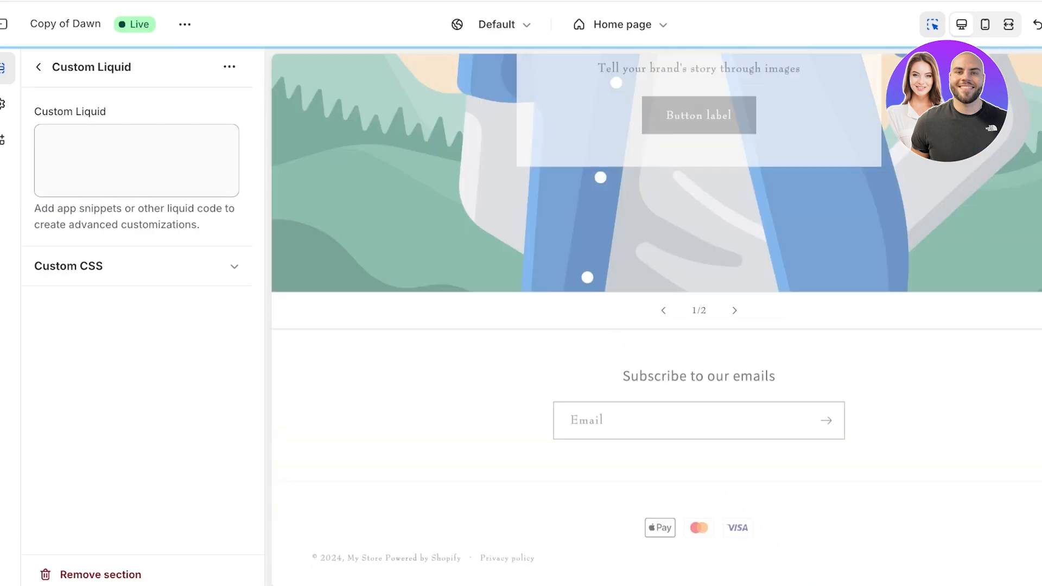
{"action": "left_click", "coordinate": [136, 159]}
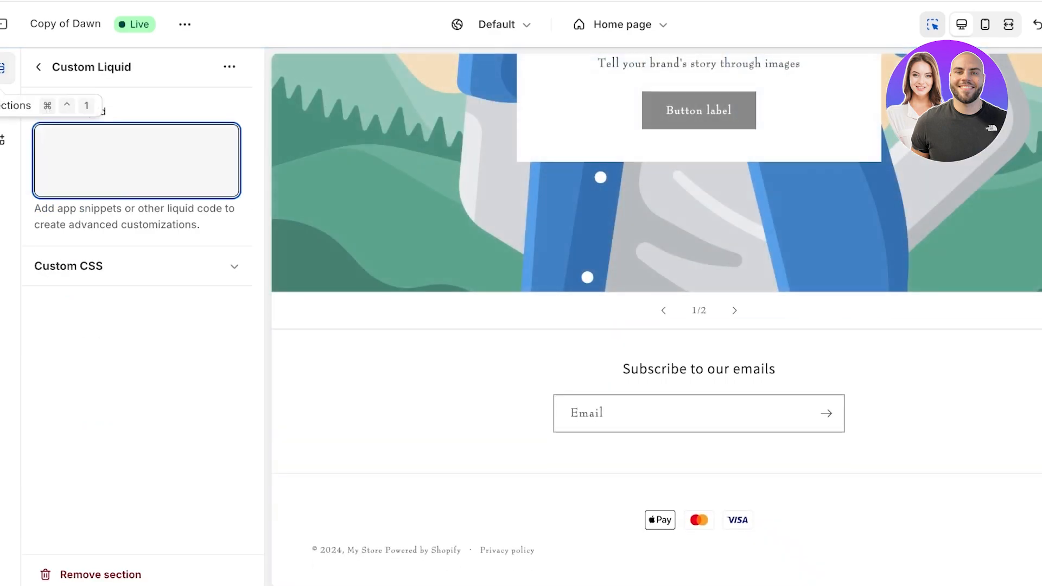
{"action": "left_click", "coordinate": [618, 23]}
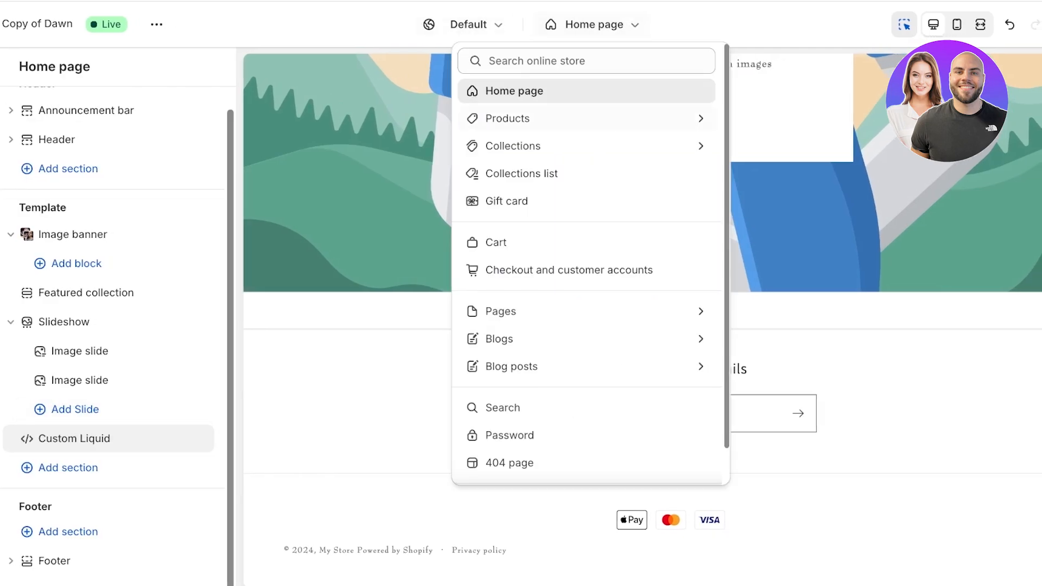
- Add an empty Custom Liquid section to the Default product template, then return to ChatGPT's code answer
{"action": "left_click", "coordinate": [508, 118]}
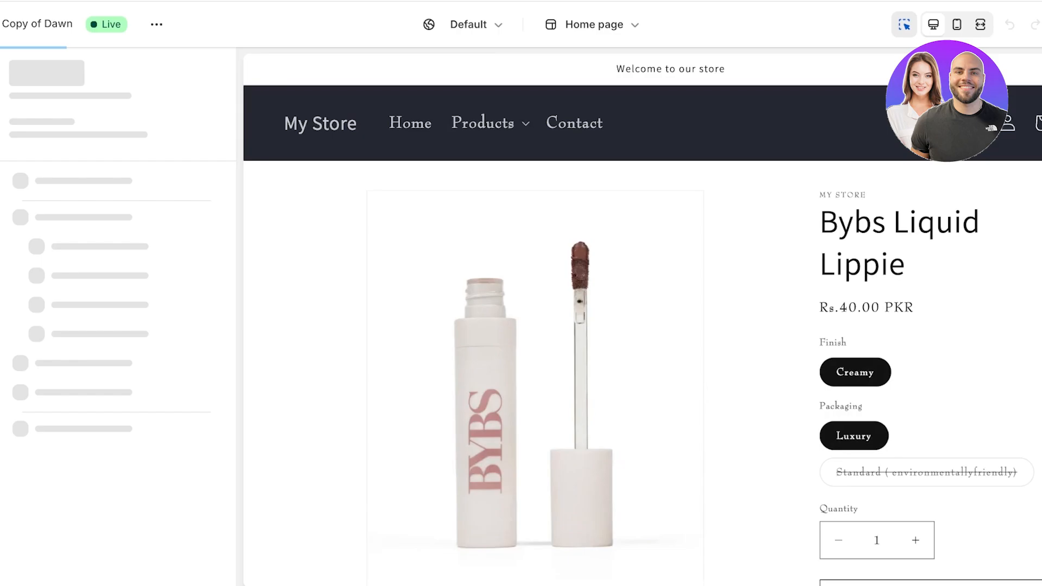
{"action": "left_click", "coordinate": [68, 467]}
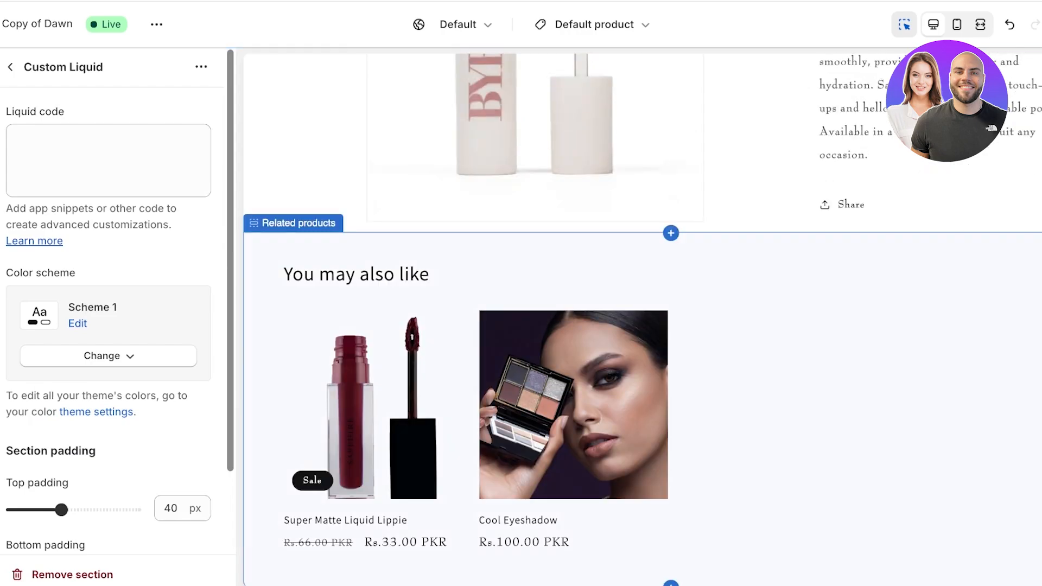
{"action": "scroll", "scroll_direction": "down", "scroll_amount": 3}
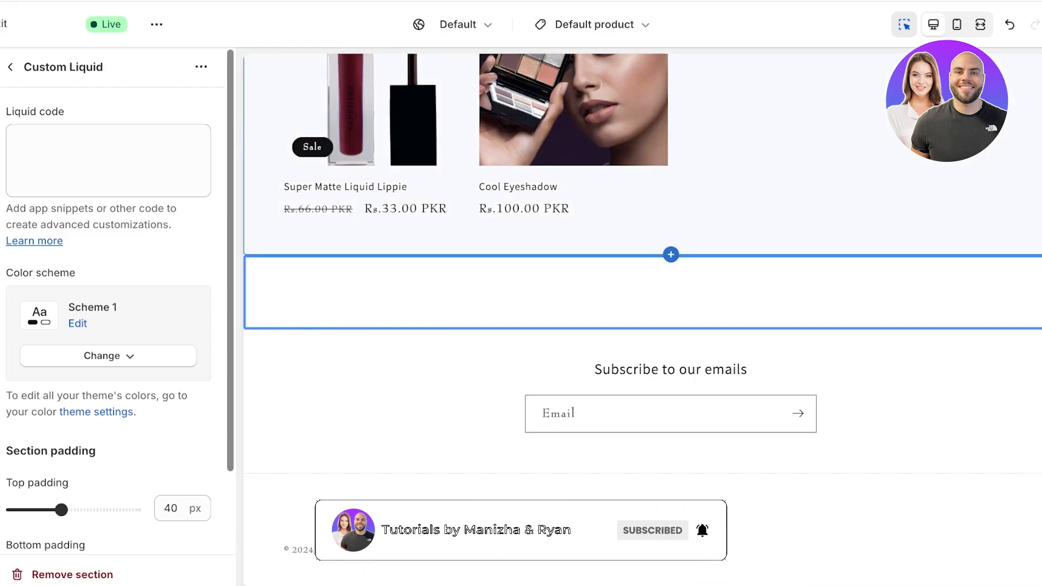
{"action": "left_click", "coordinate": [107, 160]}
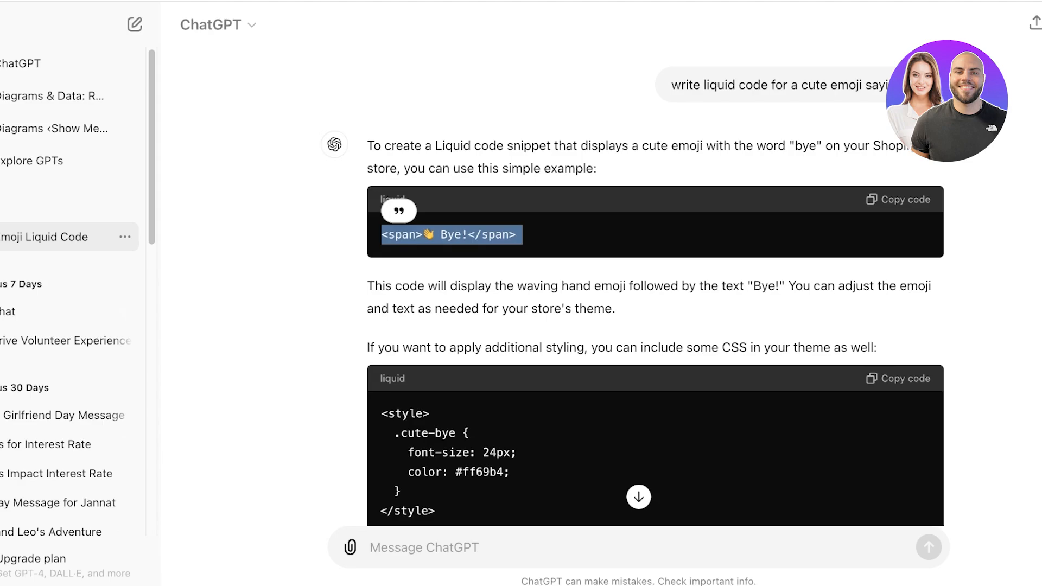
- Paste ChatGPT's '<span>👋 Bye!</span>' snippet into the Custom Liquid code box
{"action": "scroll", "scroll_direction": "down", "scroll_amount": 3}
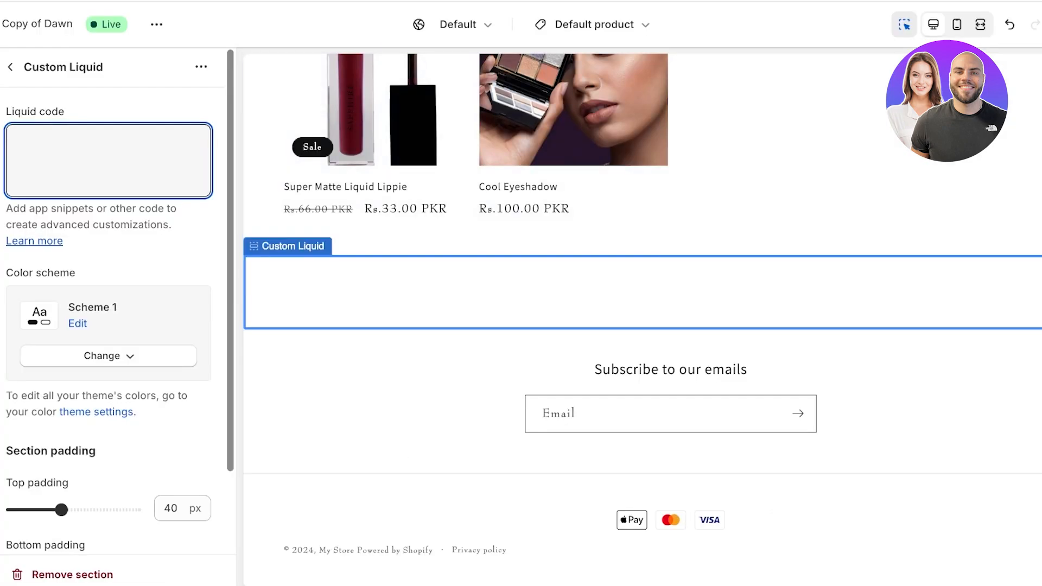
{"action": "type", "text": "<span>👋 Bye!</span>"}
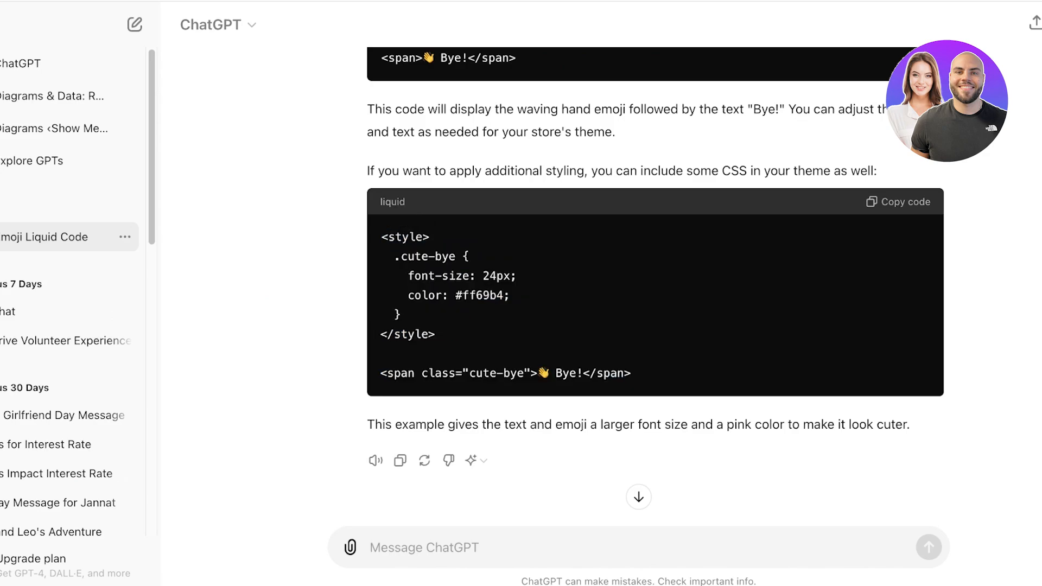
- Ask ChatGPT to 'make a large size version and make it in' blue and review the new code
{"action": "type", "text": "make"}
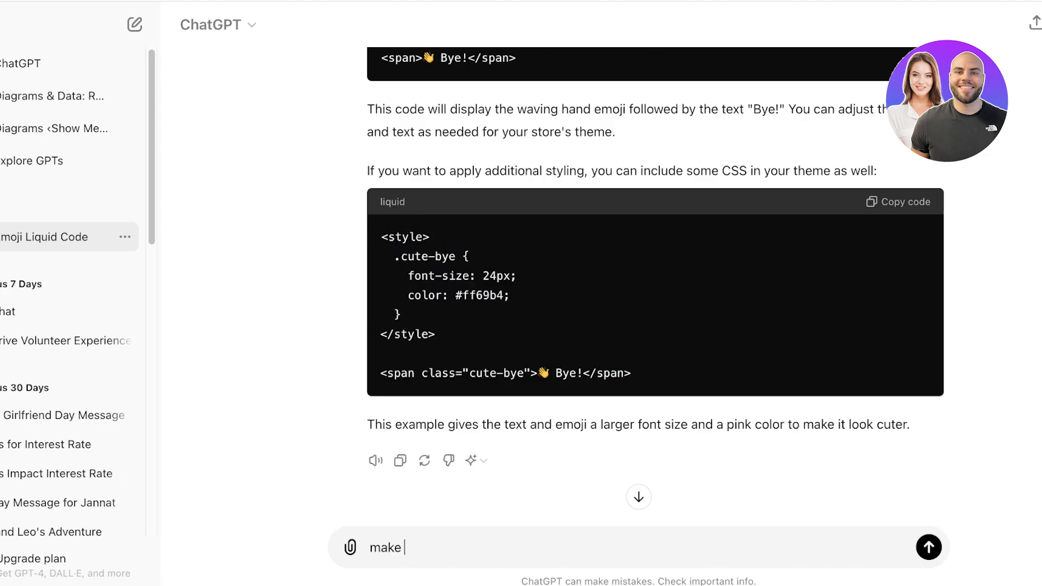
{"action": "type", "text": "a large si"}
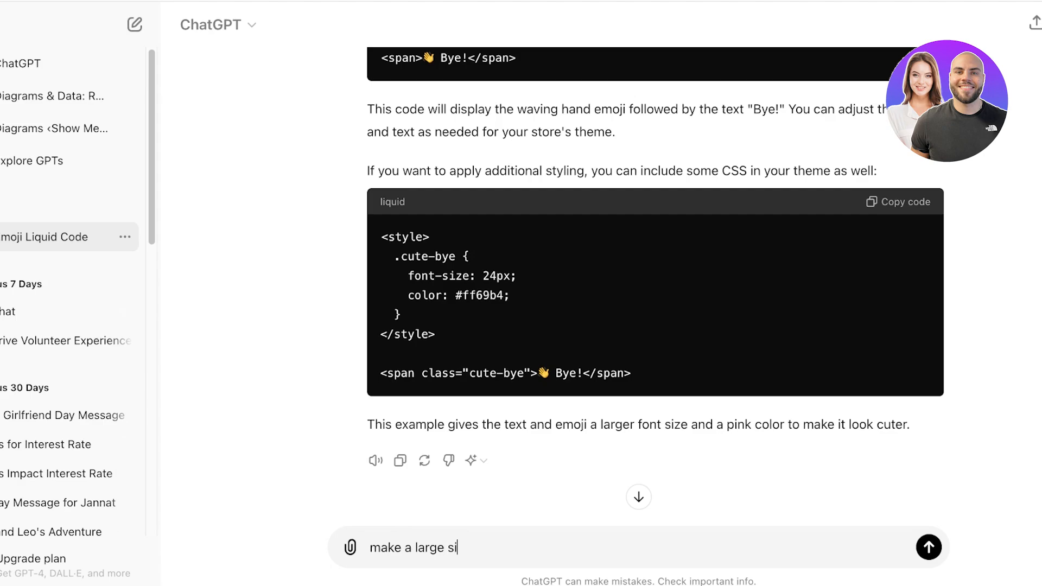
{"action": "type", "text": "ze version and"}
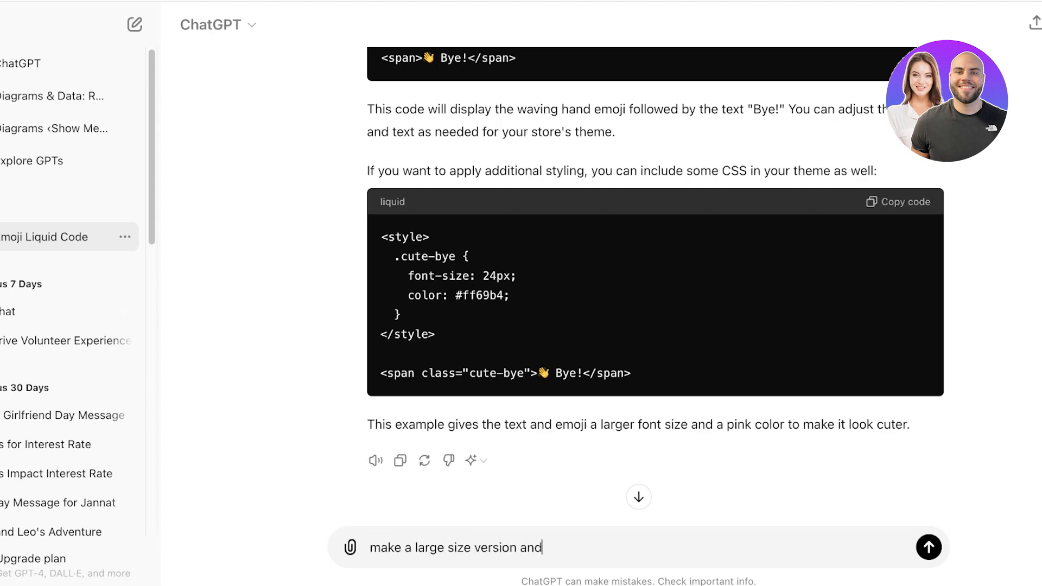
{"action": "type", "text": "make it in"}
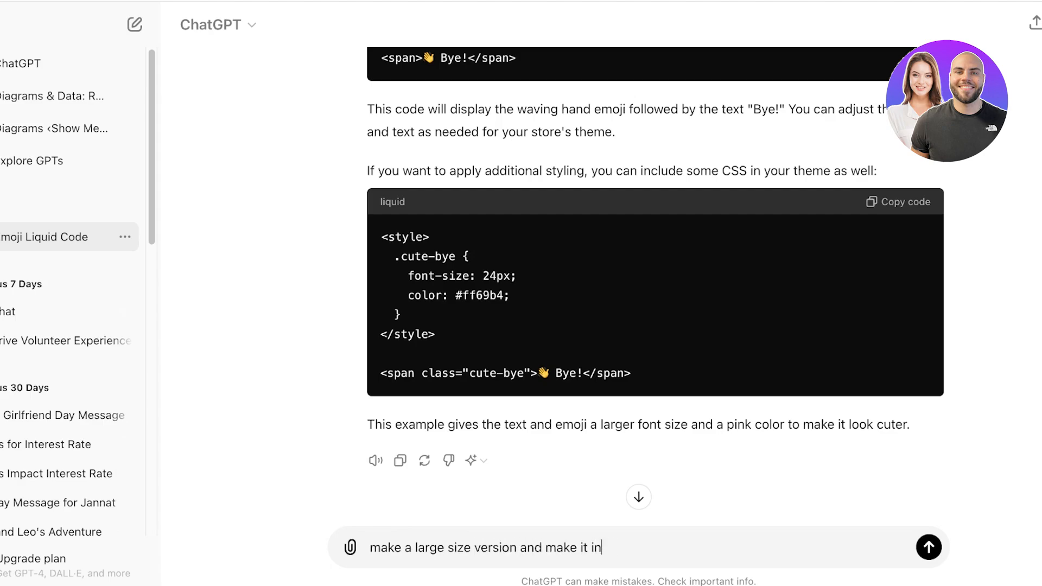
{"action": "left_click", "coordinate": [929, 547]}
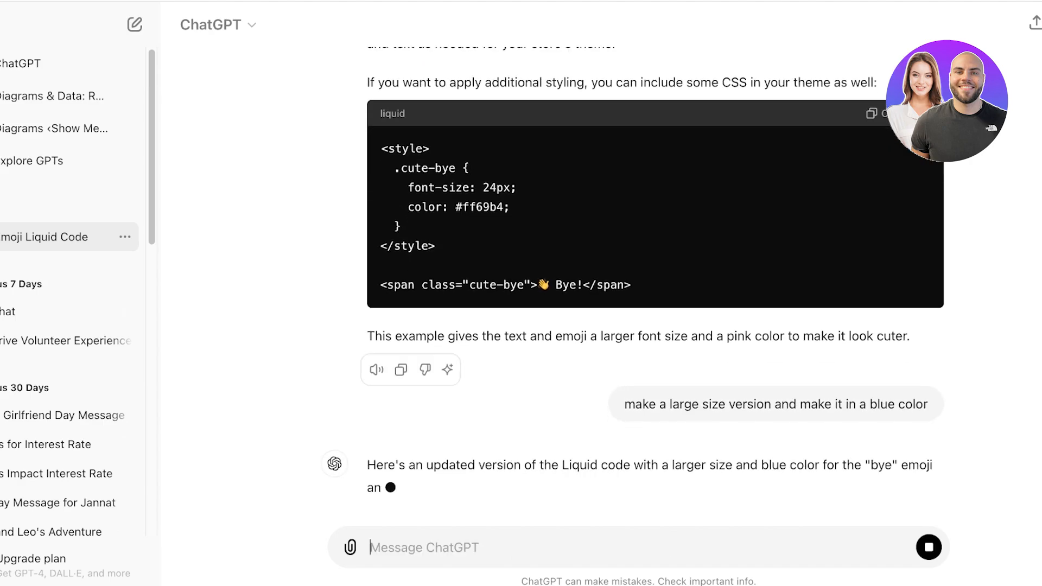
{"action": "scroll", "scroll_direction": "down", "scroll_amount": 3}
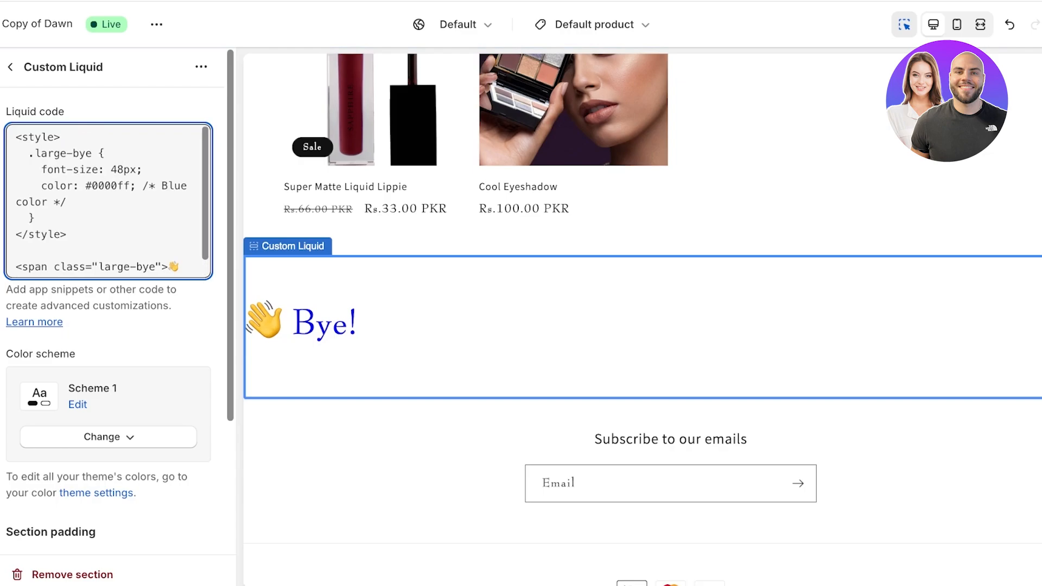
- Leave the large blue Bye! section in place and return to the ChatGPT conversation
{"action": "scroll", "scroll_direction": "down", "scroll_amount": 3}
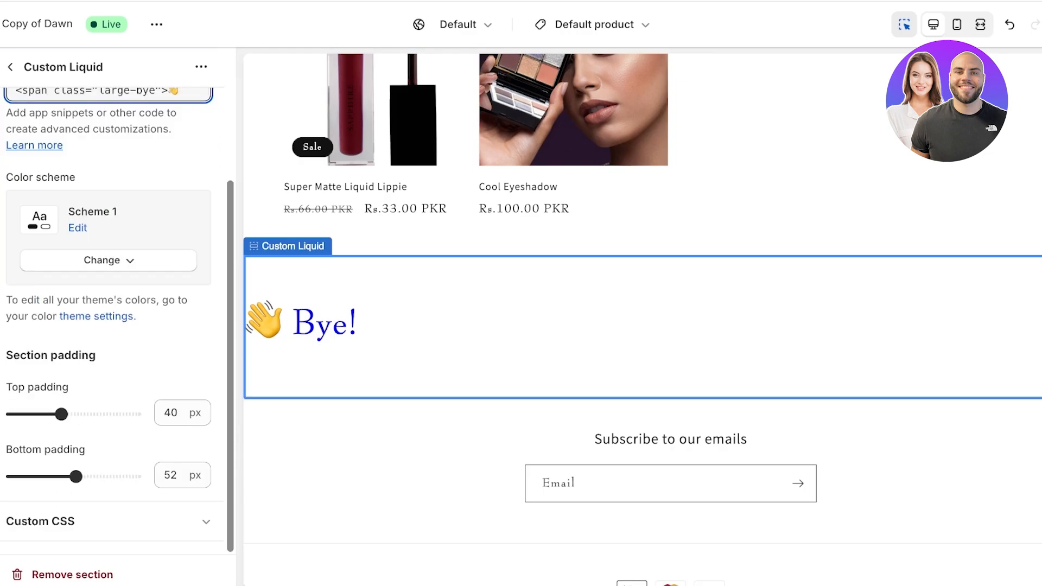
{"action": "left_click", "coordinate": [9, 66]}
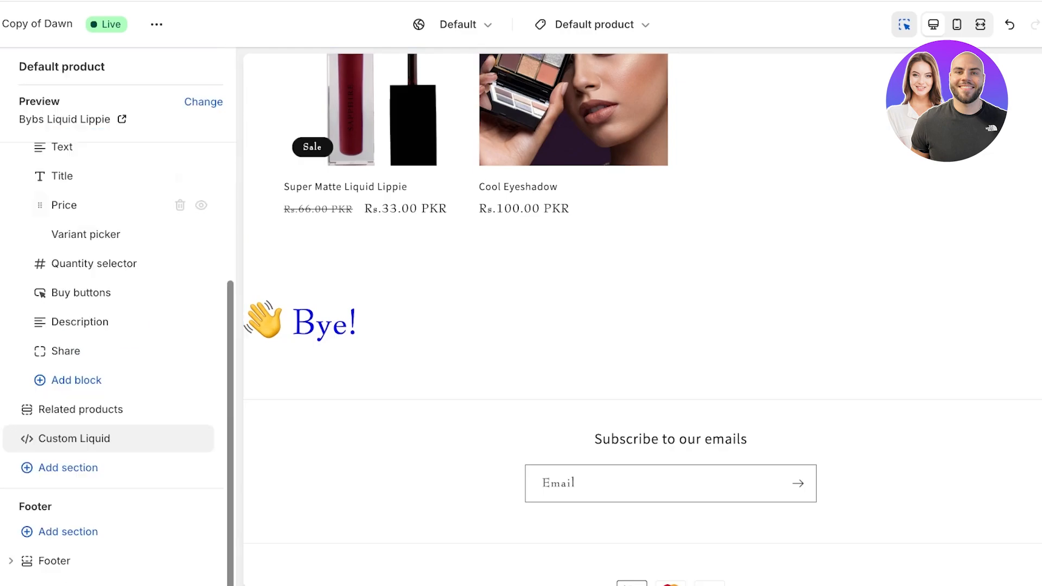
{"action": "left_click", "coordinate": [77, 438]}
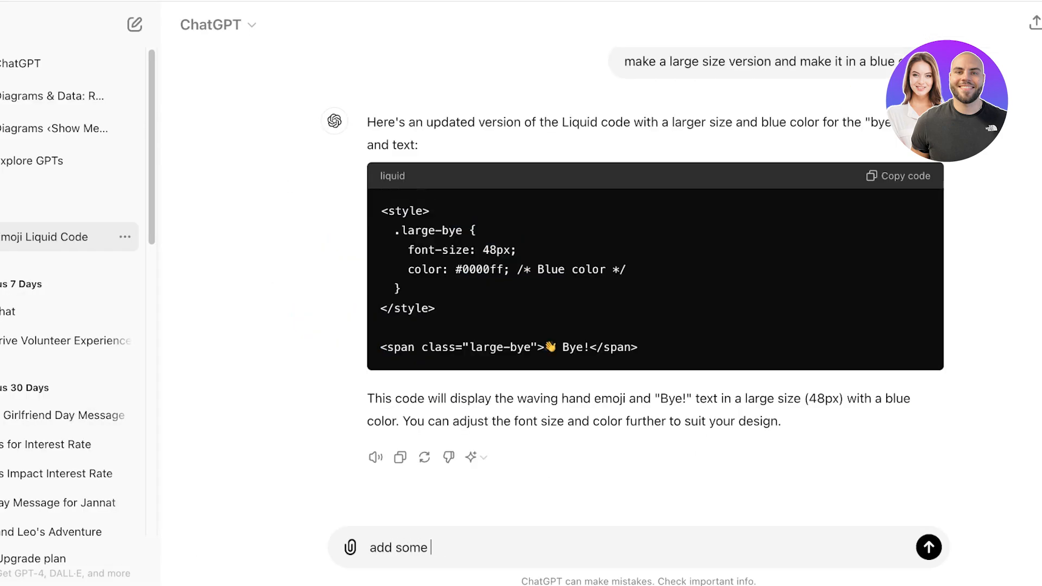
- Ask ChatGPT to 'add some space to the left side' of the blue Bye! code
{"action": "type", "text": "space to the"}
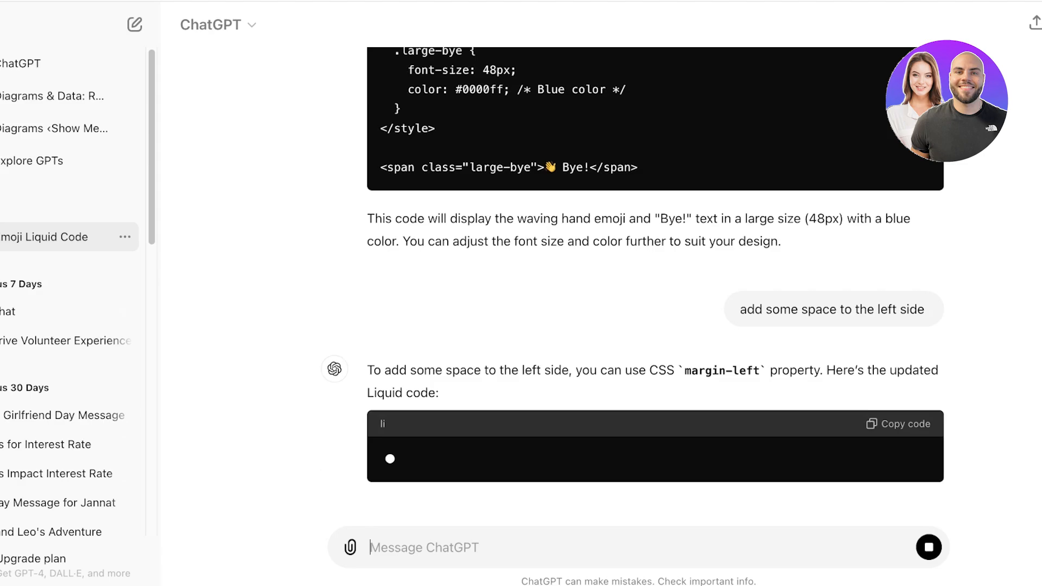
{"action": "scroll", "scroll_direction": "down", "scroll_amount": 3}
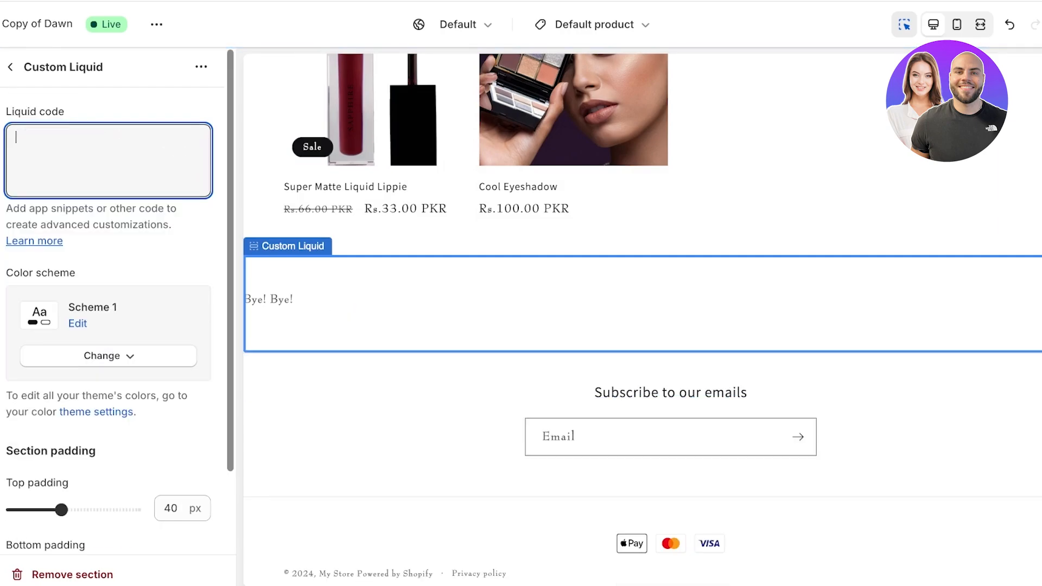
- Paste the <style> margin-left version into the Liquid code and set the left margin to 100
{"action": "type", "text": "<style>"}
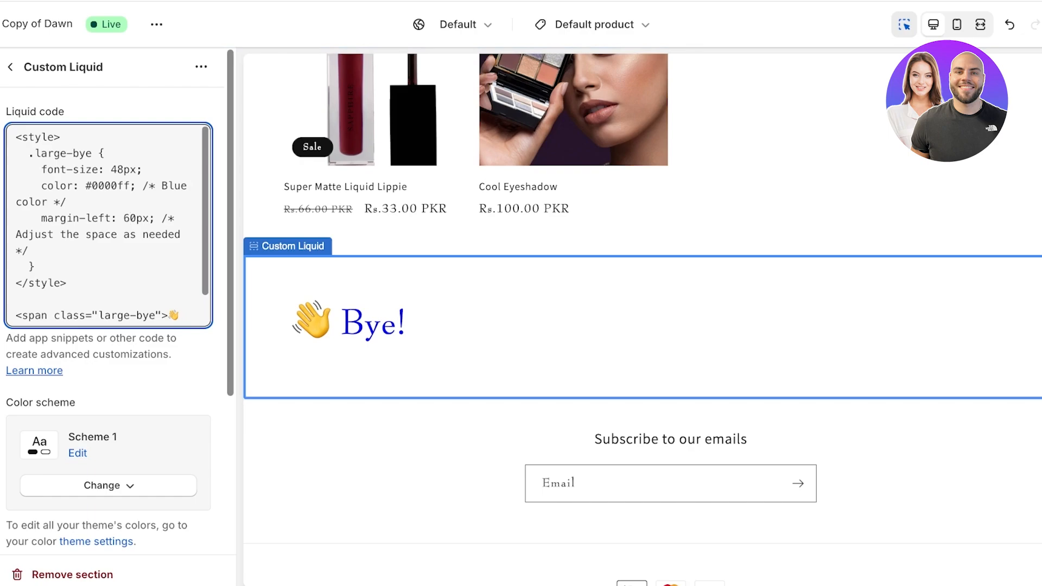
{"action": "type", "text": "100"}
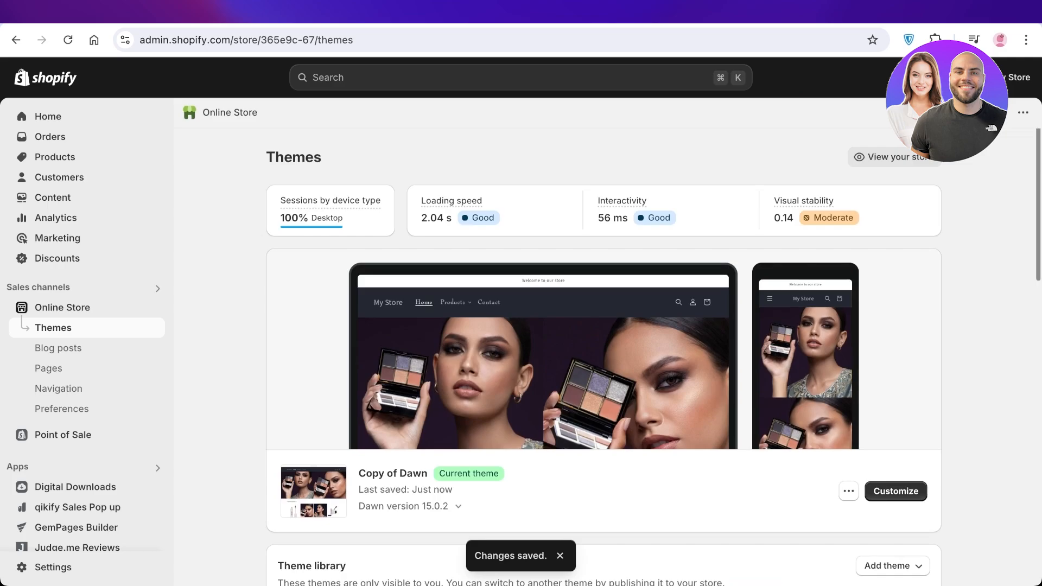
{"action": "mouse_move", "coordinate": [521, 518]}
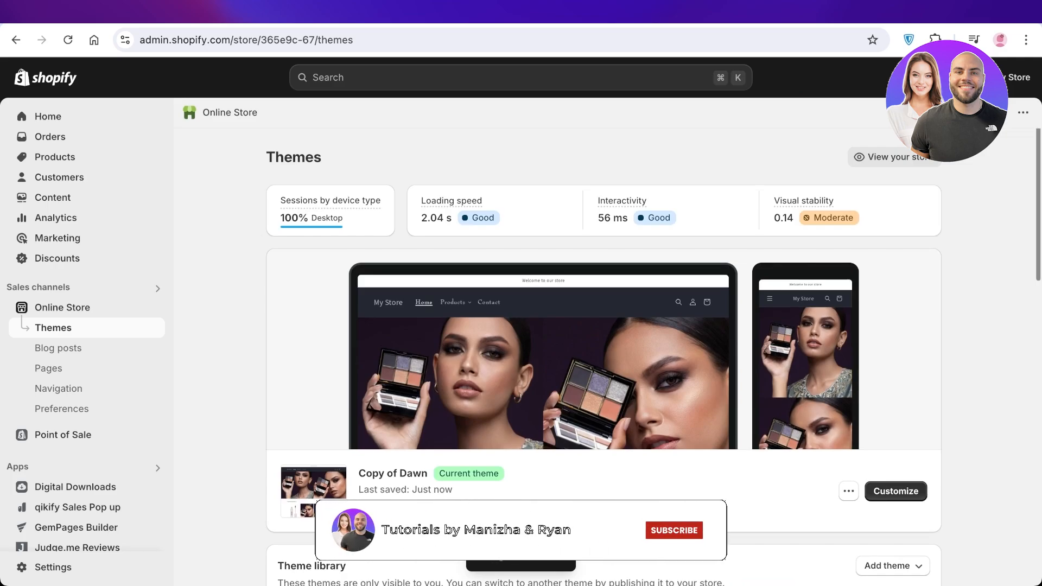
{"action": "left_click", "coordinate": [673, 530]}
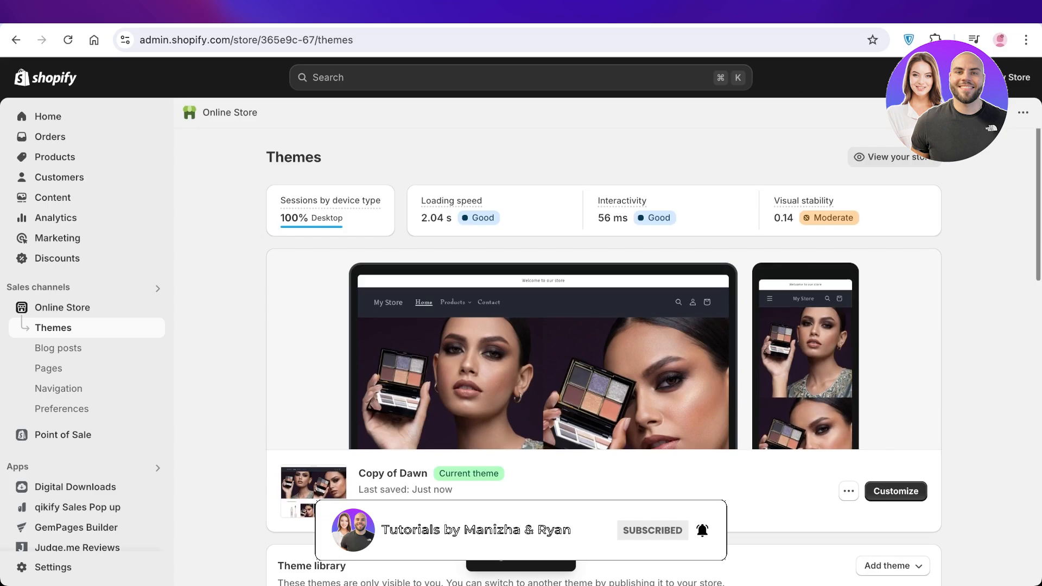